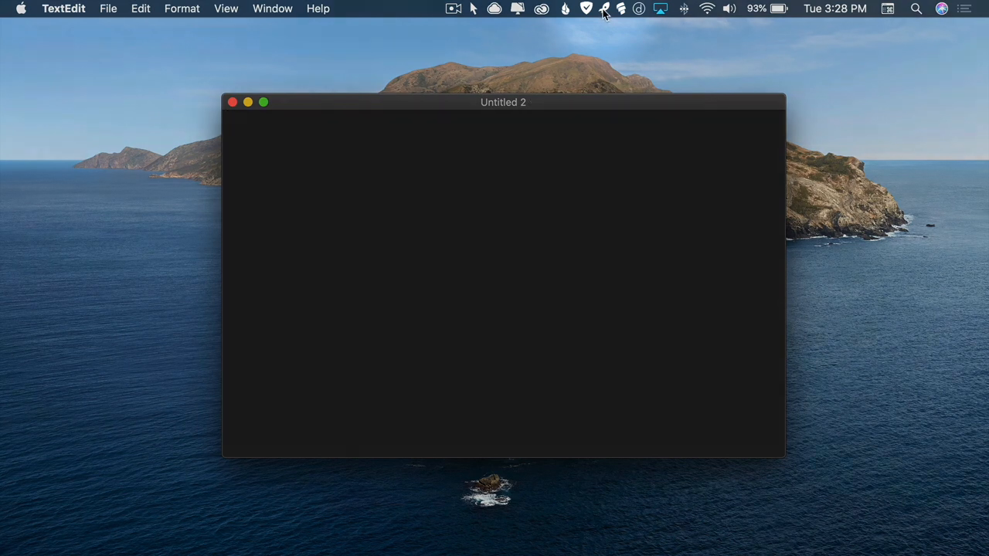
Open Rocket Typist's Snippet Editor from the menu bar and select the Clipboard Content example.
click(604, 8)
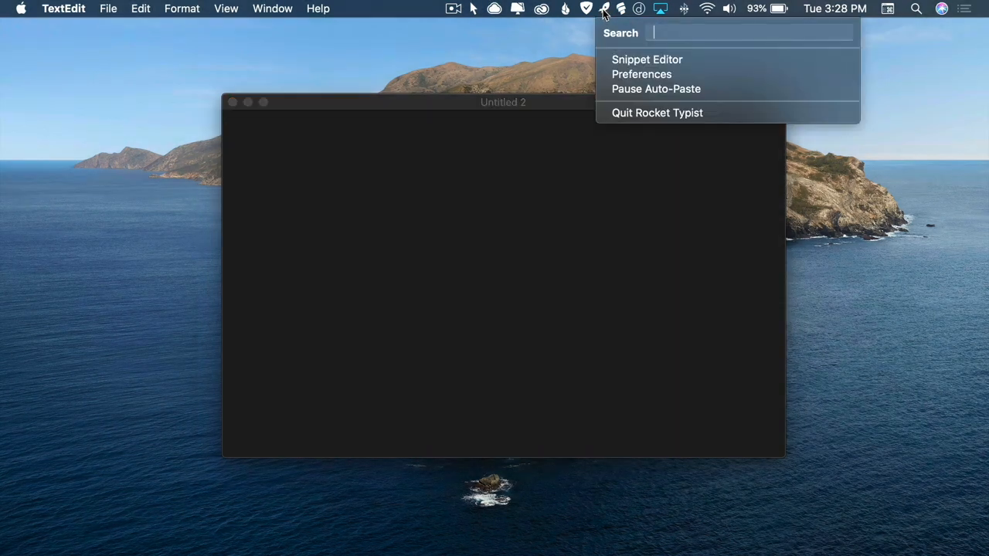
mouse_move(723, 63)
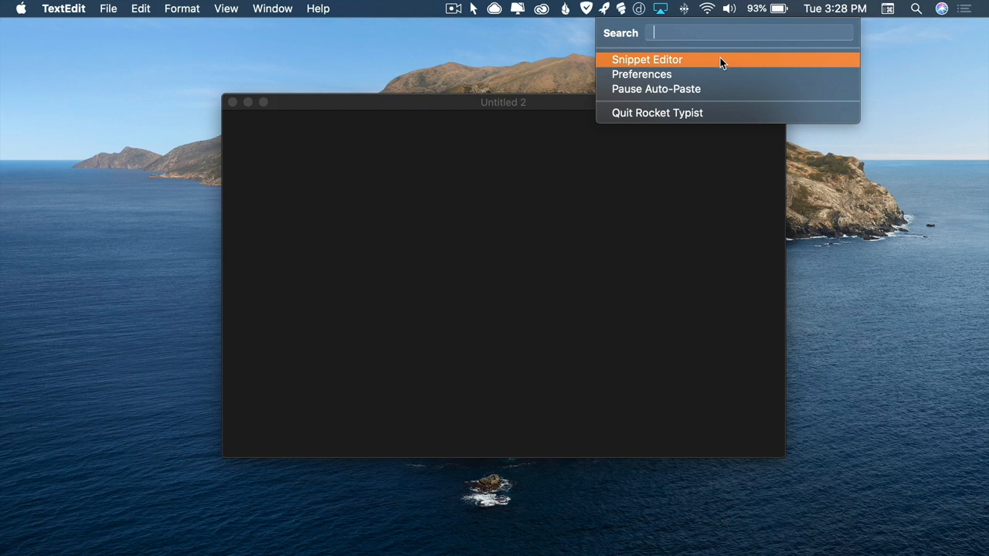
click(648, 60)
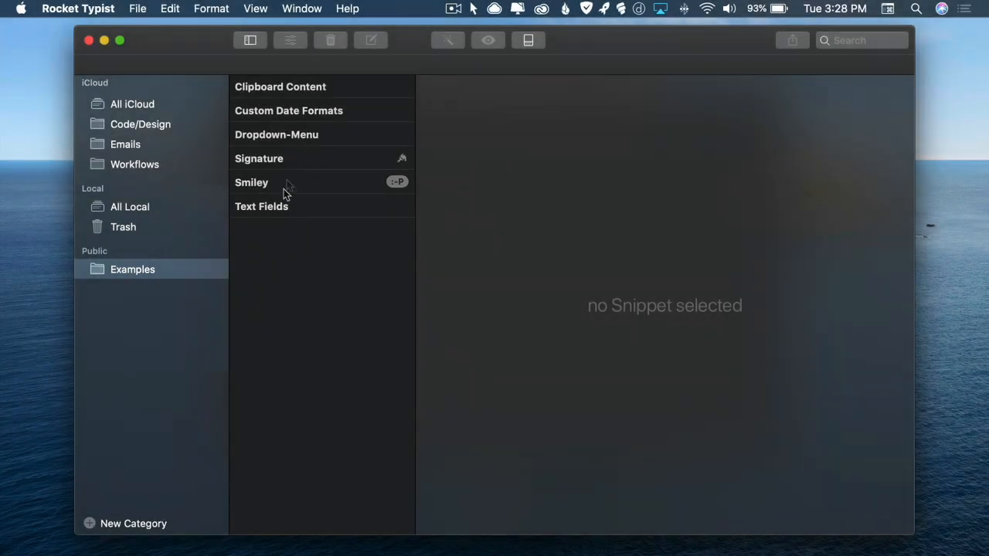
mouse_move(182, 191)
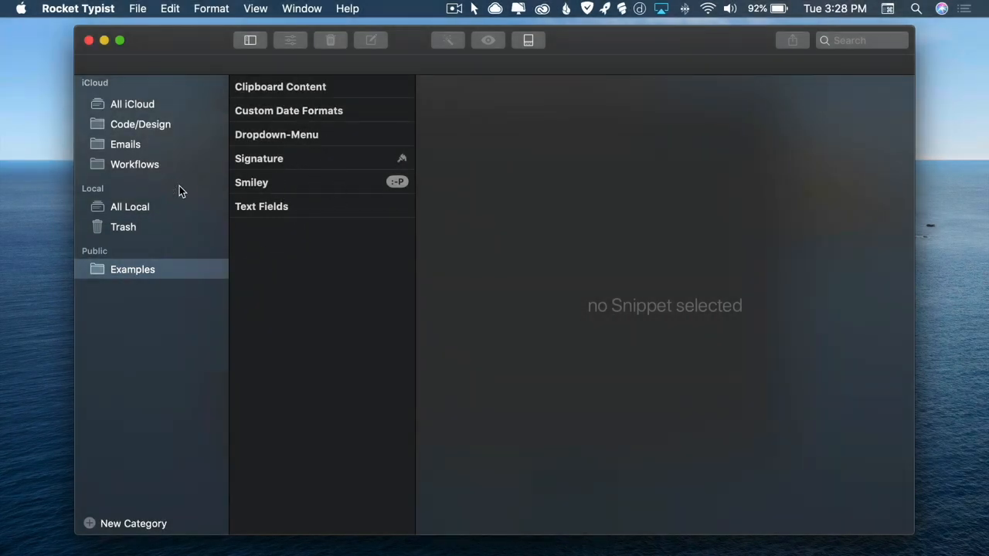
click(279, 86)
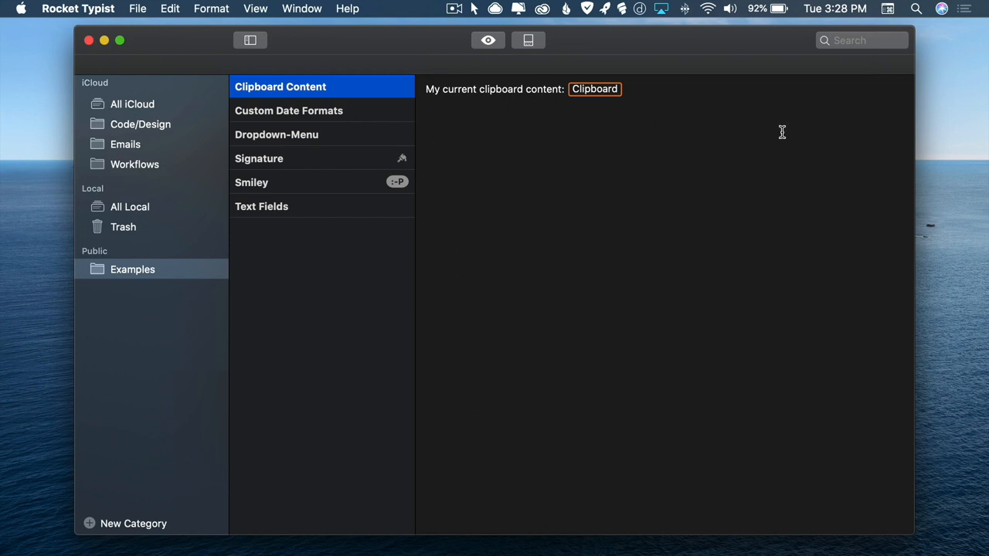
mouse_move(586, 316)
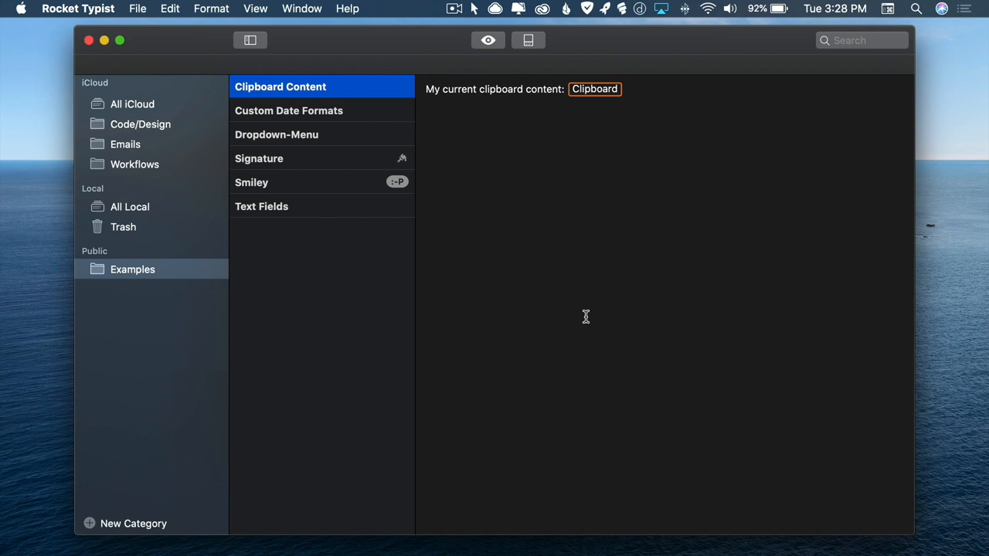
mouse_move(430, 95)
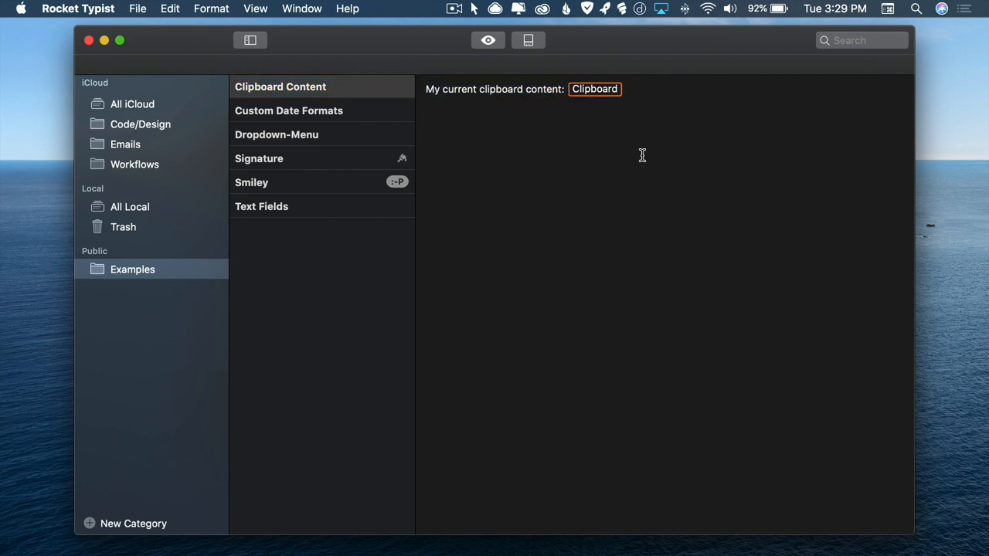
mouse_move(301, 163)
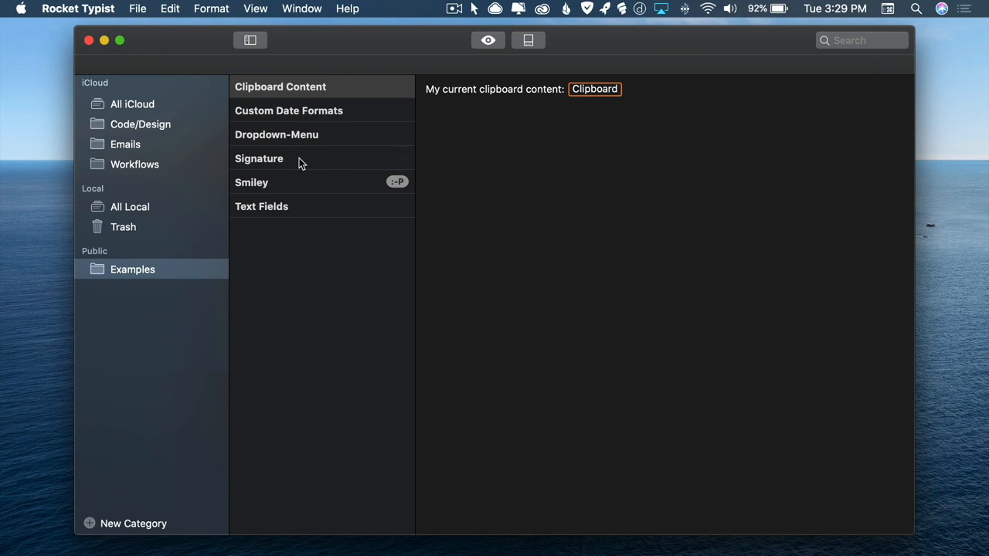
Show the Emails category with its book cover design pitch snippet.
click(125, 143)
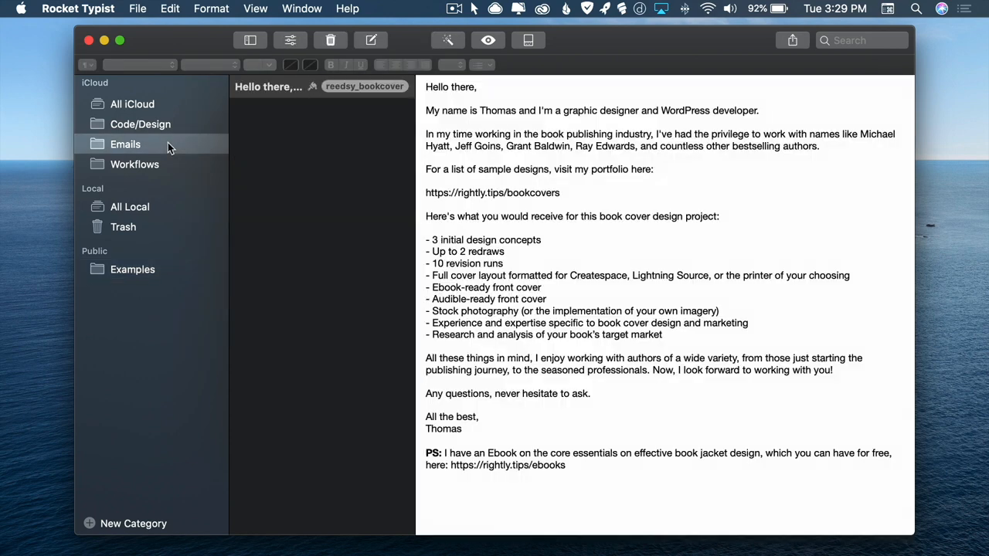
mouse_move(514, 185)
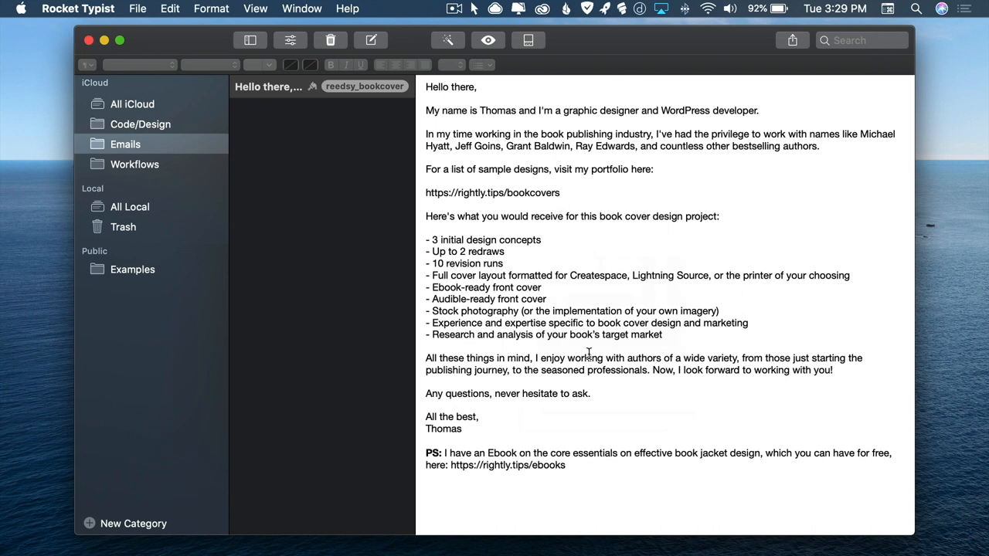
mouse_move(509, 385)
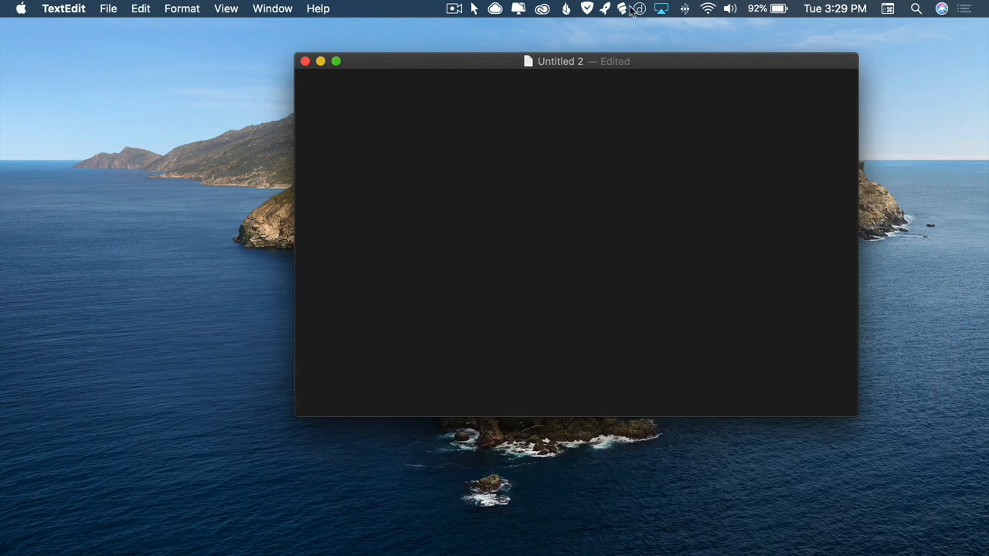
Focus the empty TextEdit document to expand the reedsy_bookcover email.
click(639, 8)
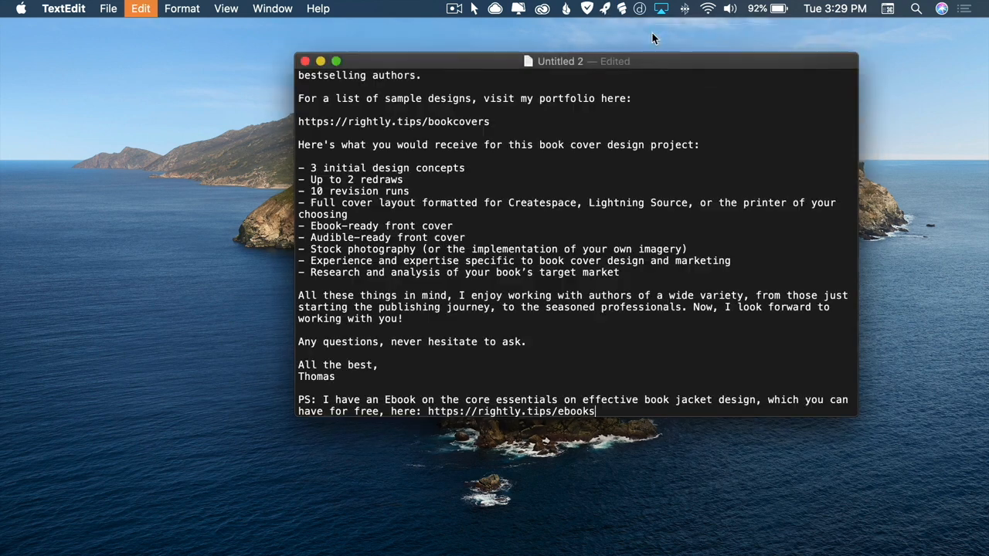
mouse_move(602, 239)
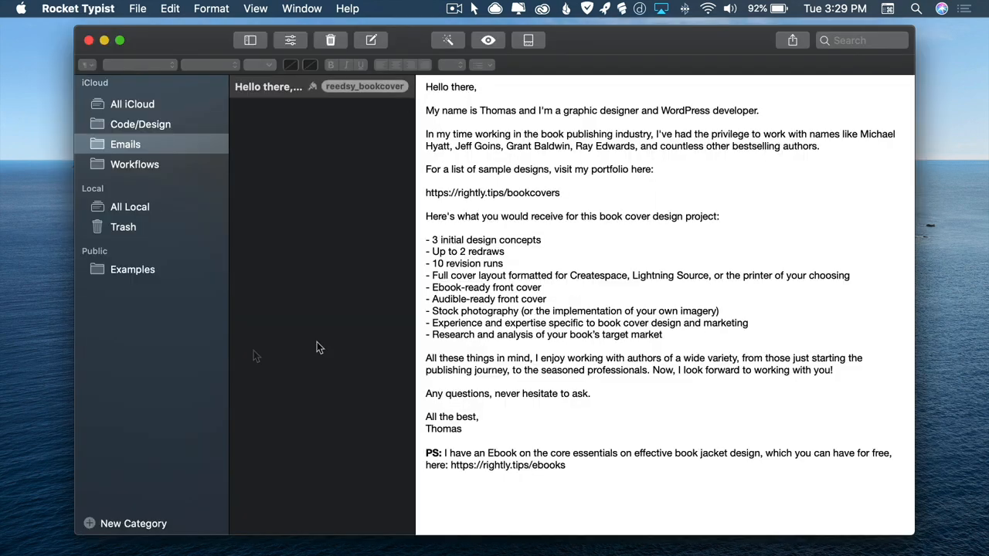
Show the Code/Design category's WP_Query snippet with its Post Type placeholders.
click(140, 124)
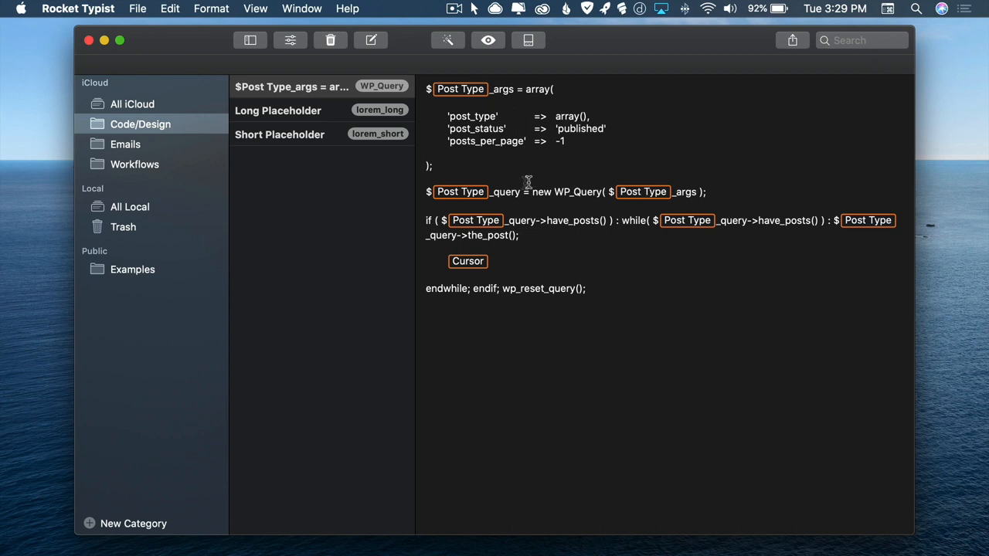
mouse_move(667, 204)
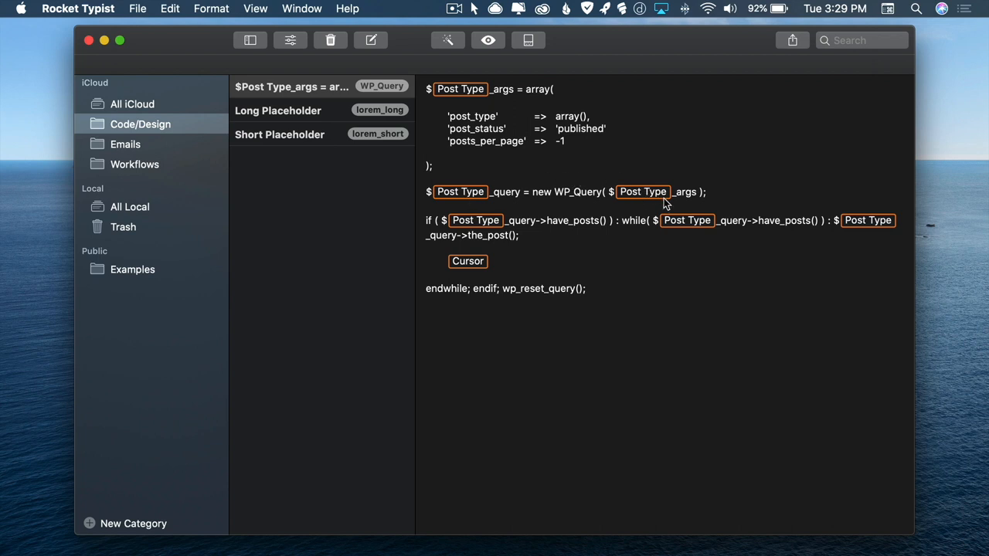
mouse_move(620, 24)
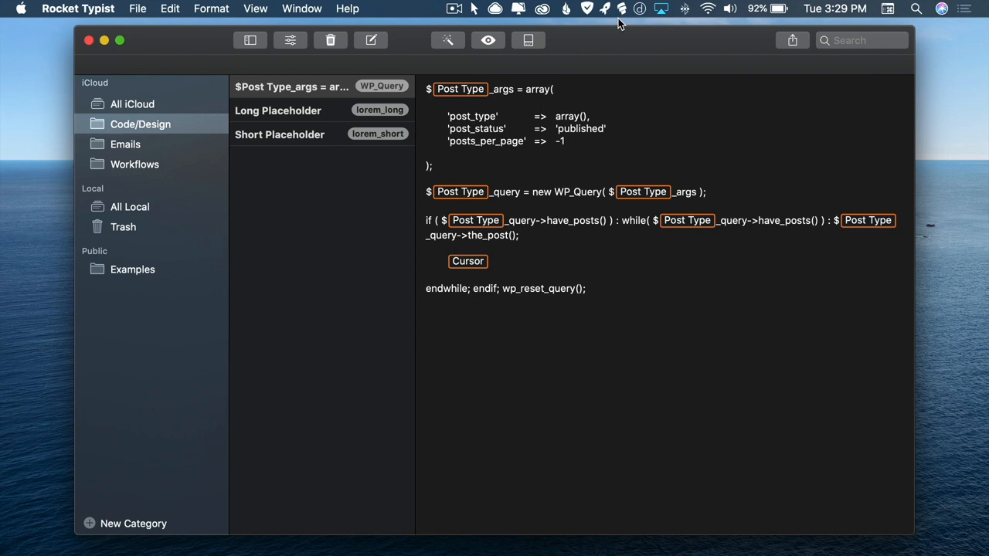
mouse_move(540, 245)
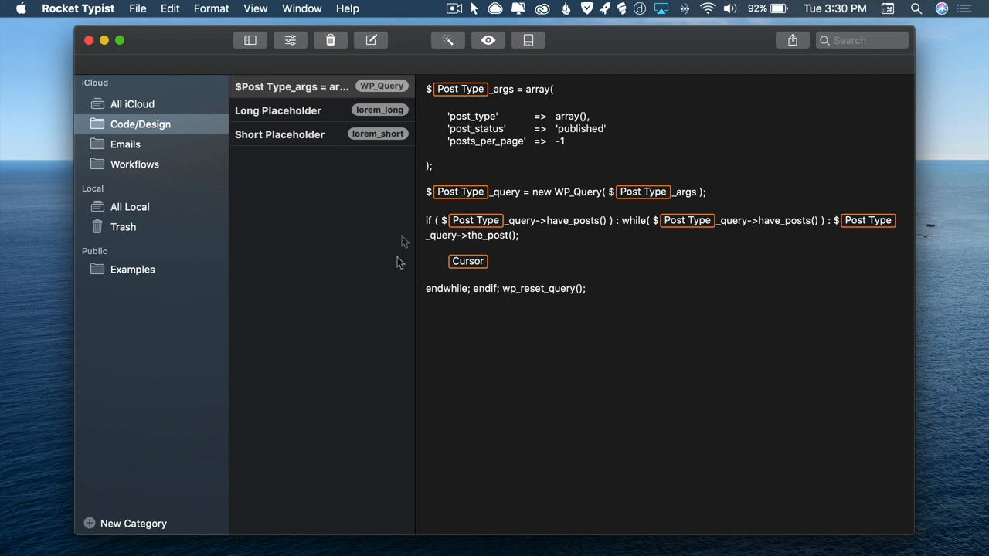
mouse_move(249, 284)
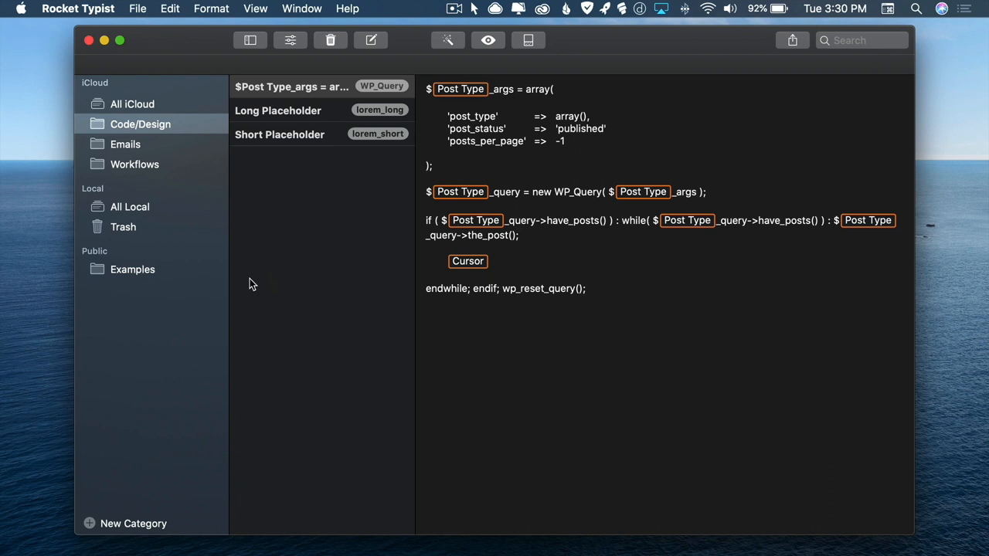
Browse the Examples snippets Custom Date Formats, Dropdown-Menu and Smiley, ending on Text Fields.
click(132, 269)
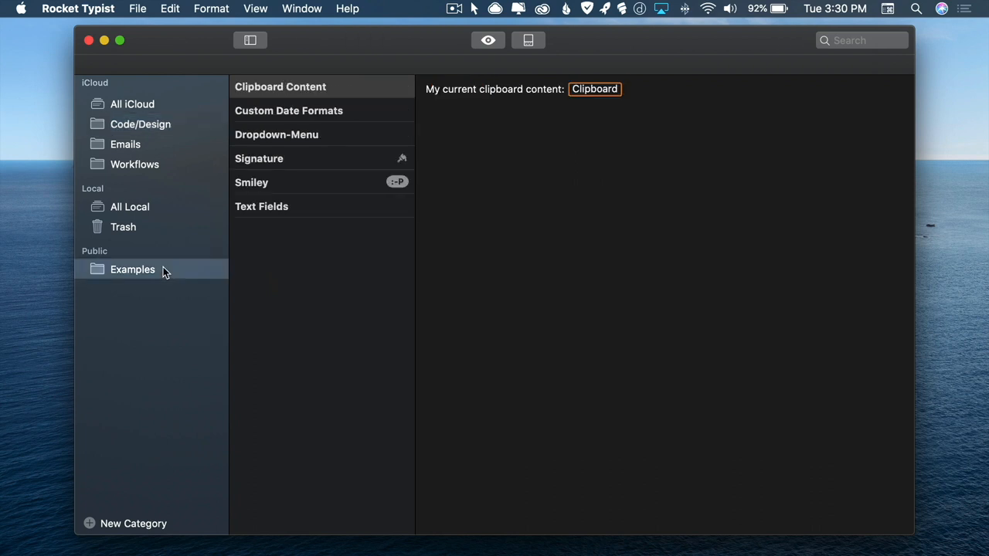
click(288, 111)
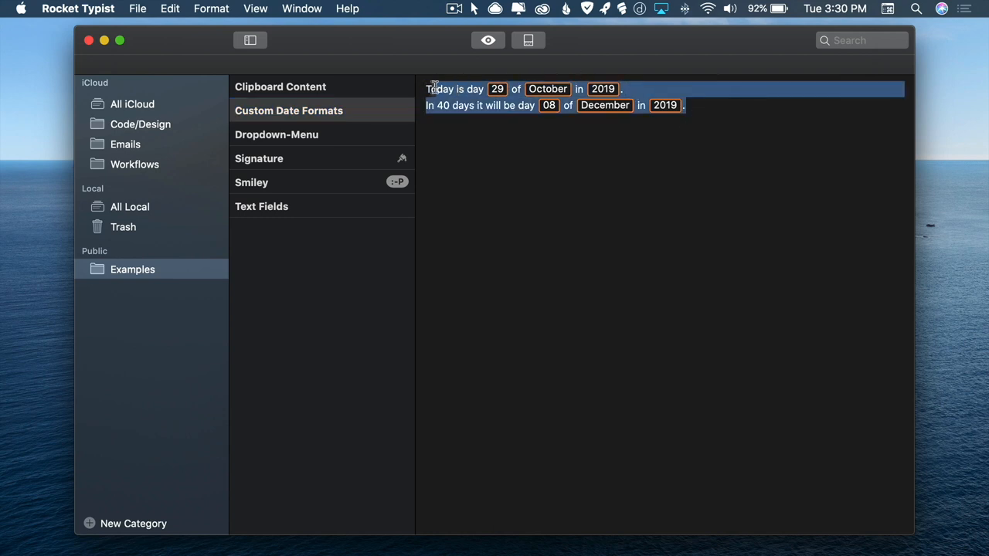
click(560, 196)
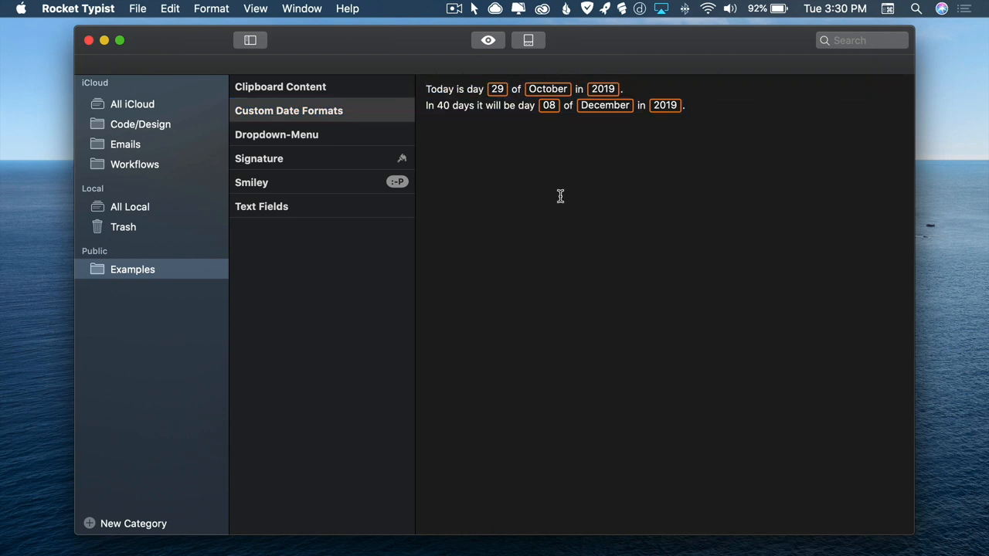
click(276, 134)
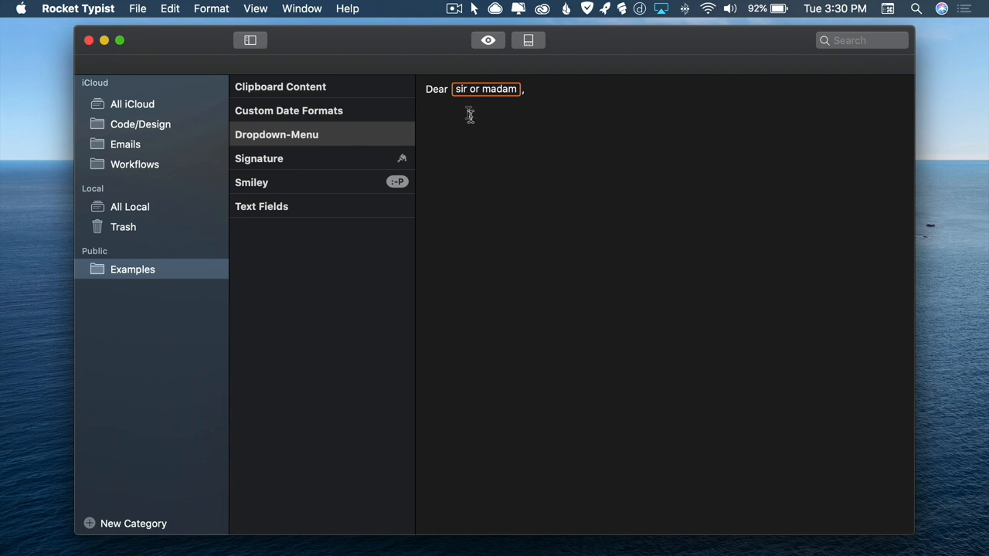
mouse_move(554, 115)
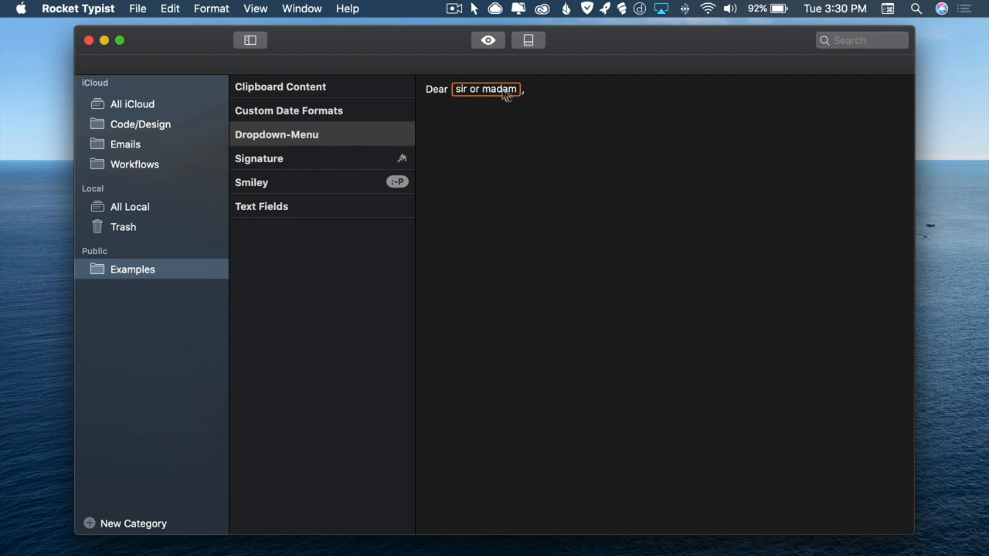
mouse_move(514, 97)
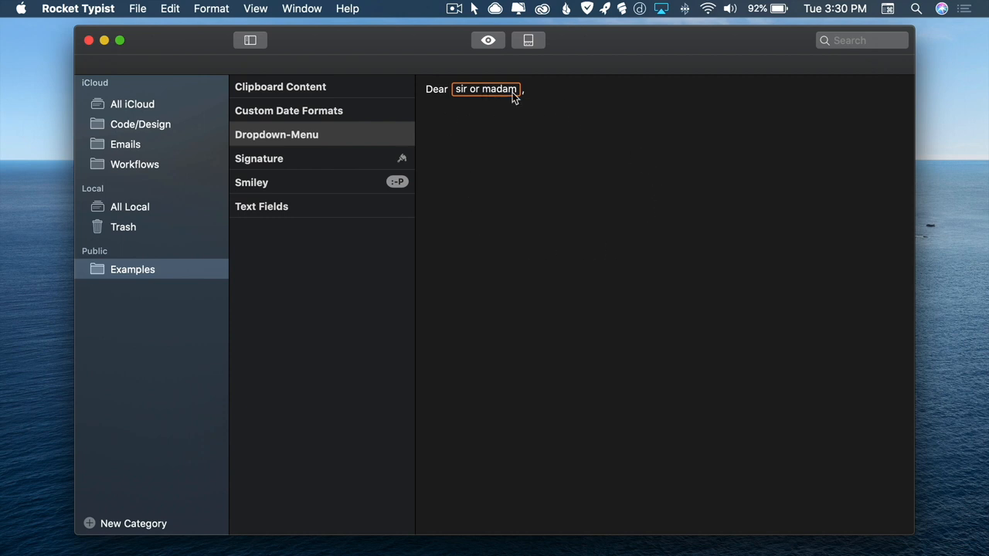
click(258, 159)
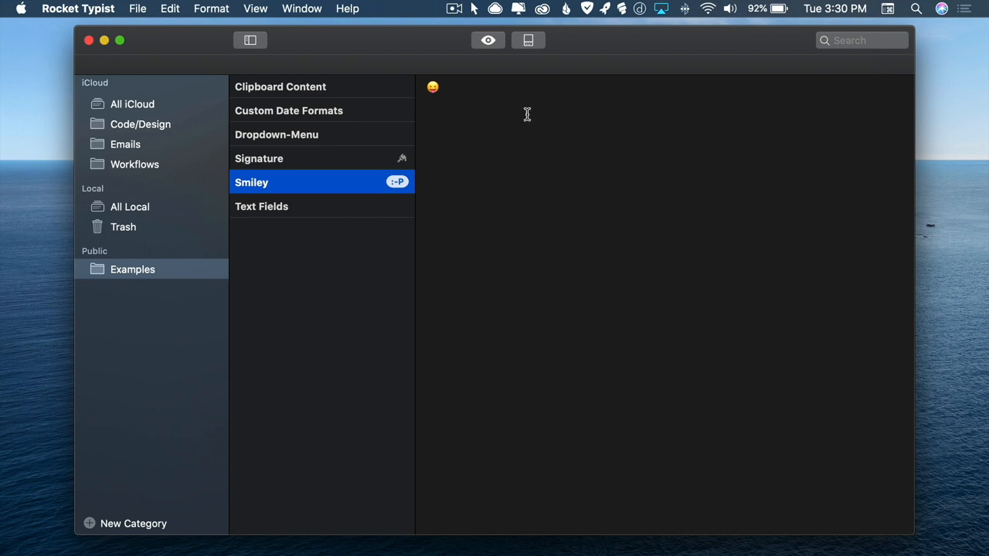
mouse_move(397, 300)
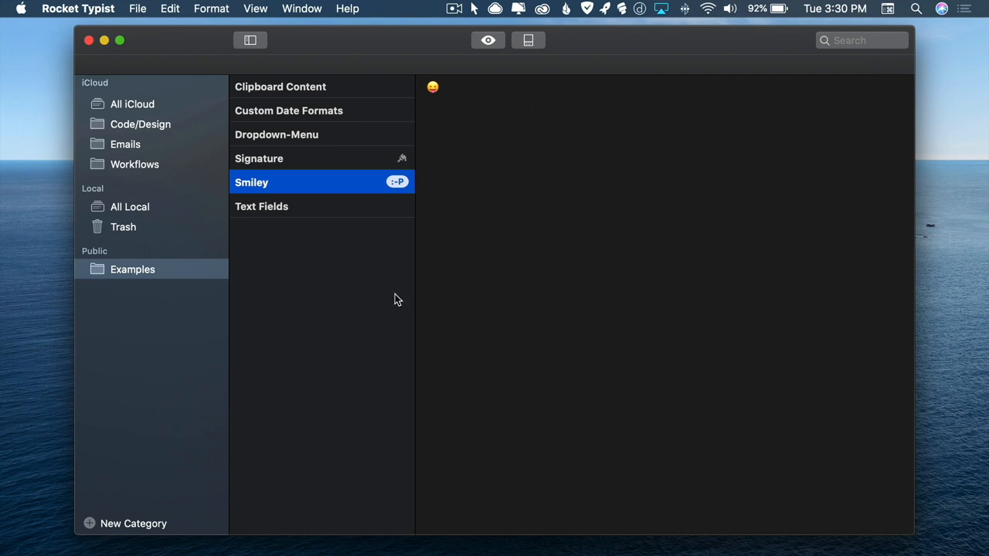
click(261, 206)
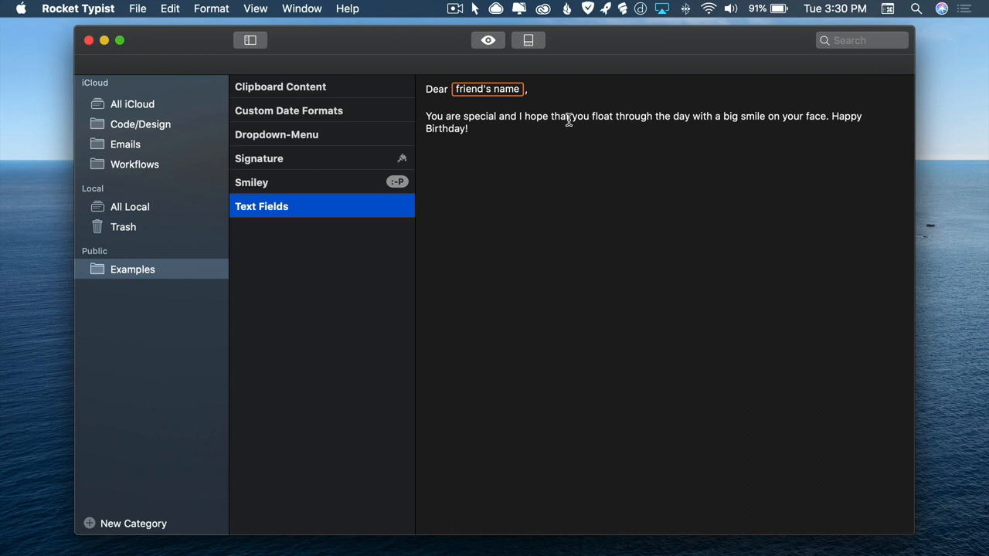
mouse_move(357, 237)
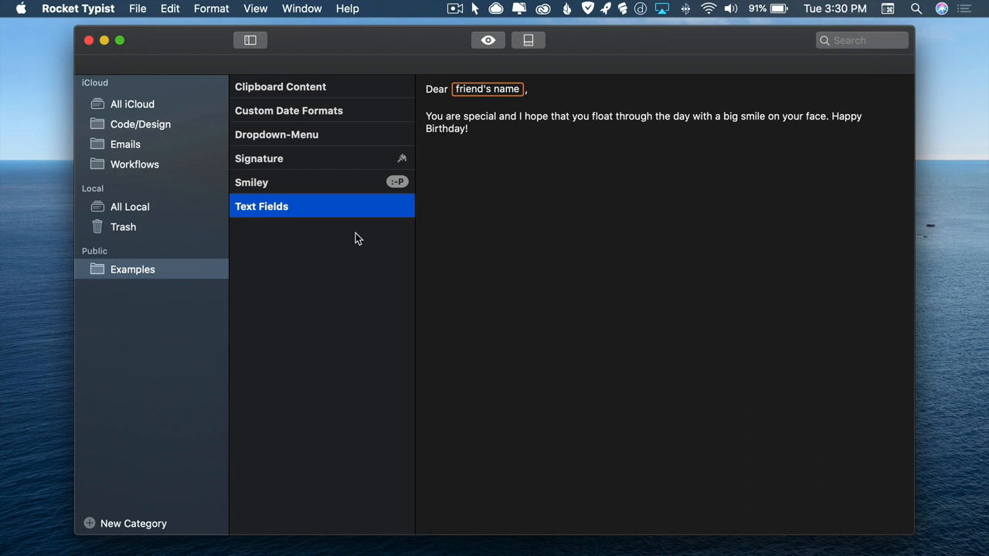
mouse_move(491, 238)
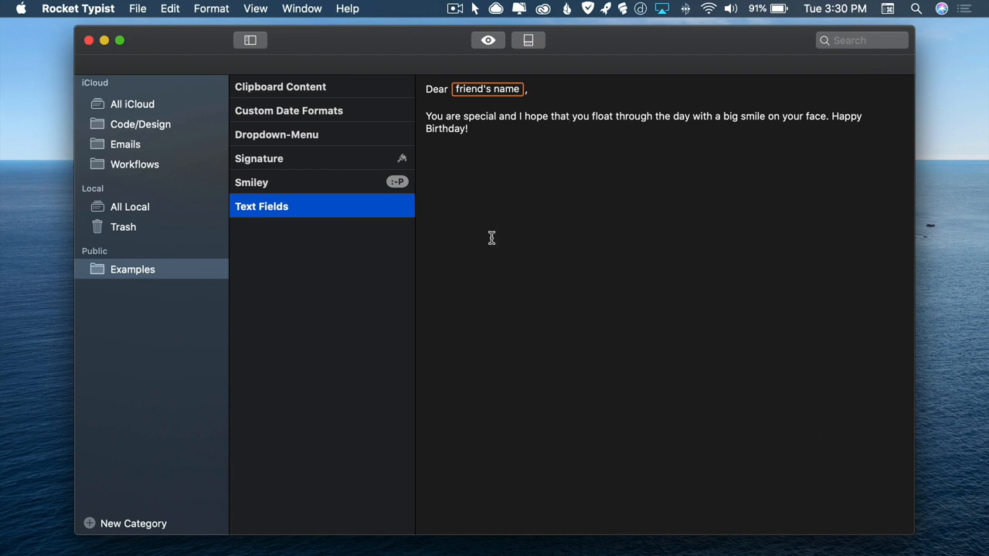
Return to the Code/Design category showing the WP_Query code template.
click(140, 123)
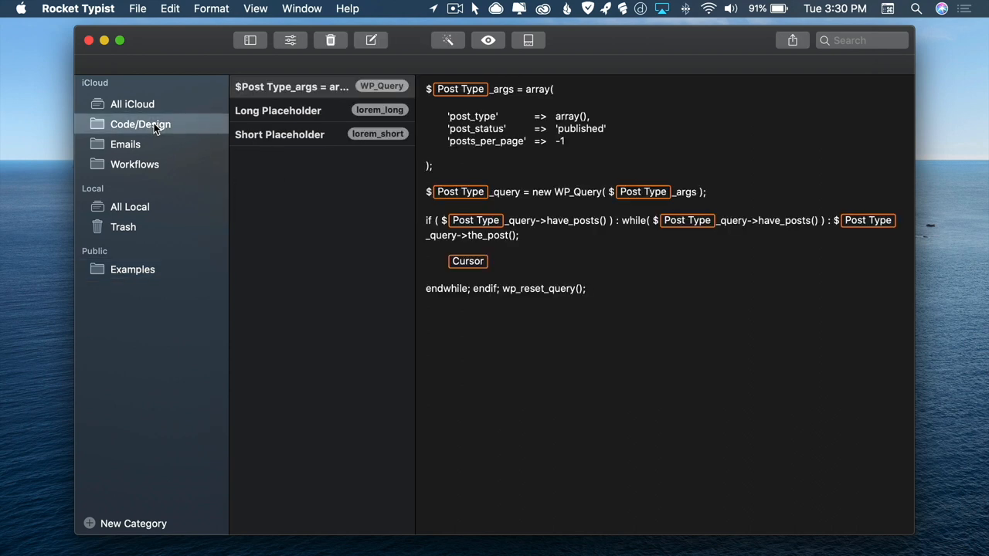
mouse_move(548, 415)
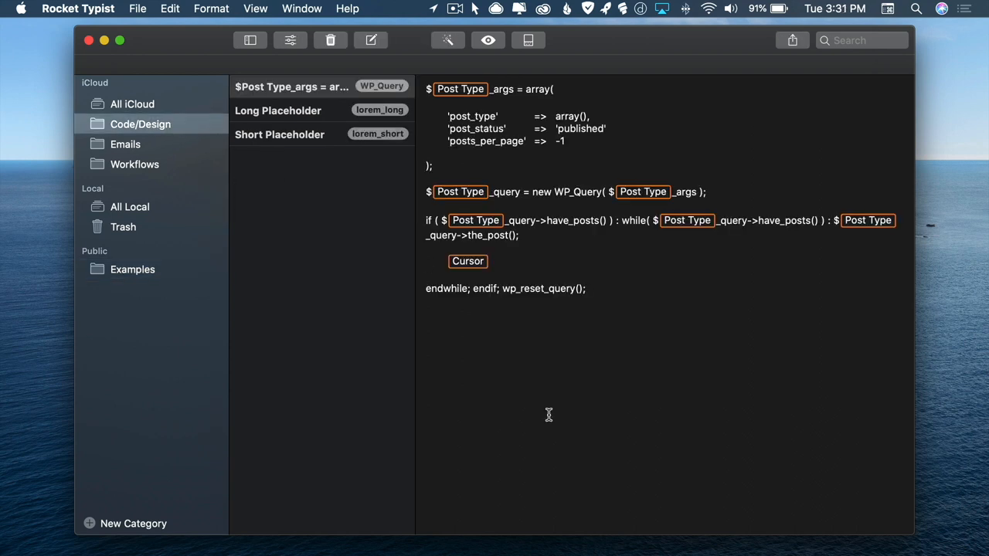
mouse_move(627, 356)
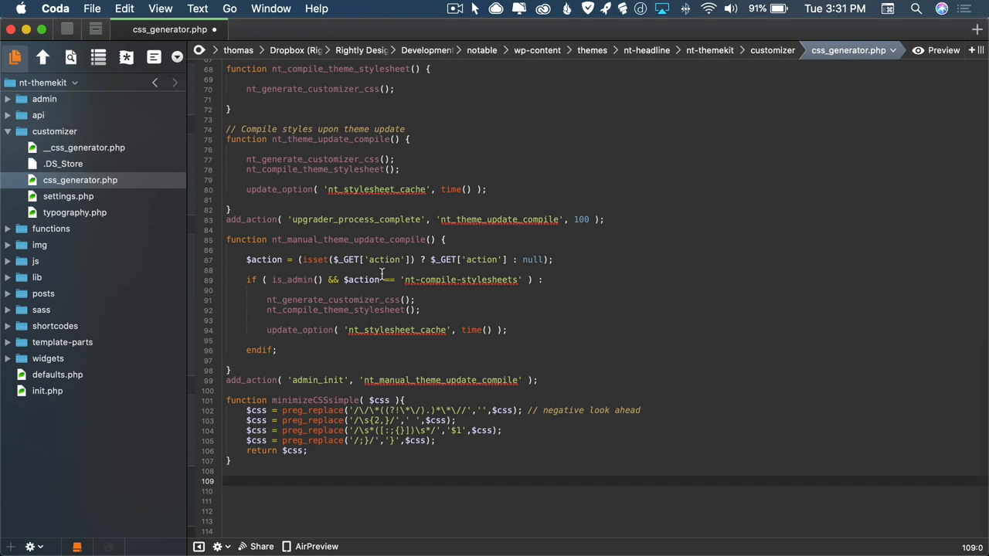
Expand WP_Query on line 109 of css_generator.php and set Post Type to 'news'.
click(226, 481)
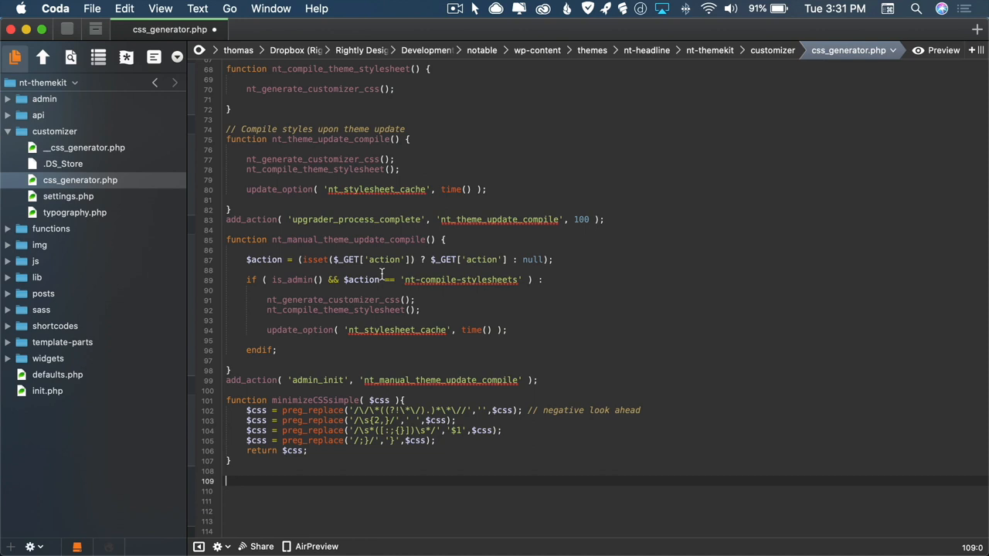
text(WP)
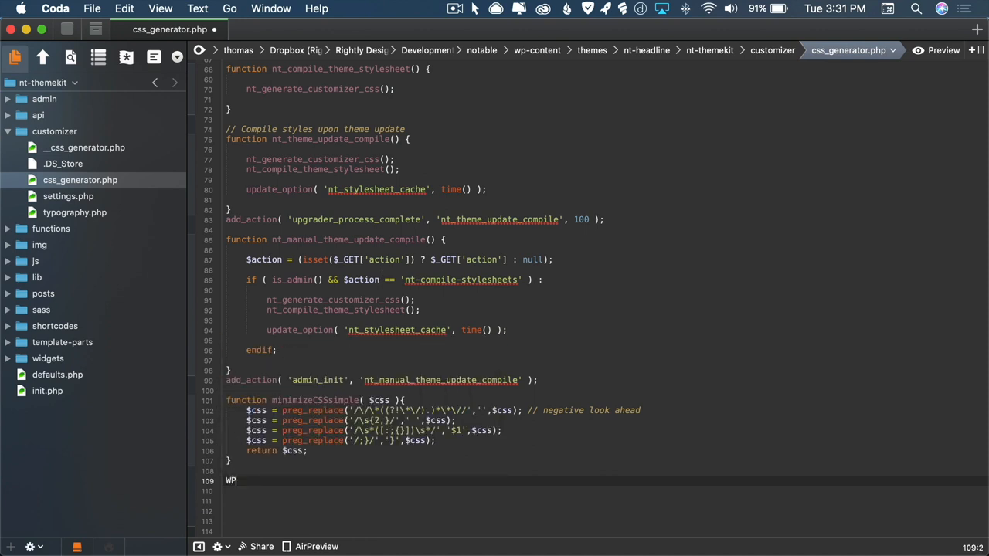
text(_Query)
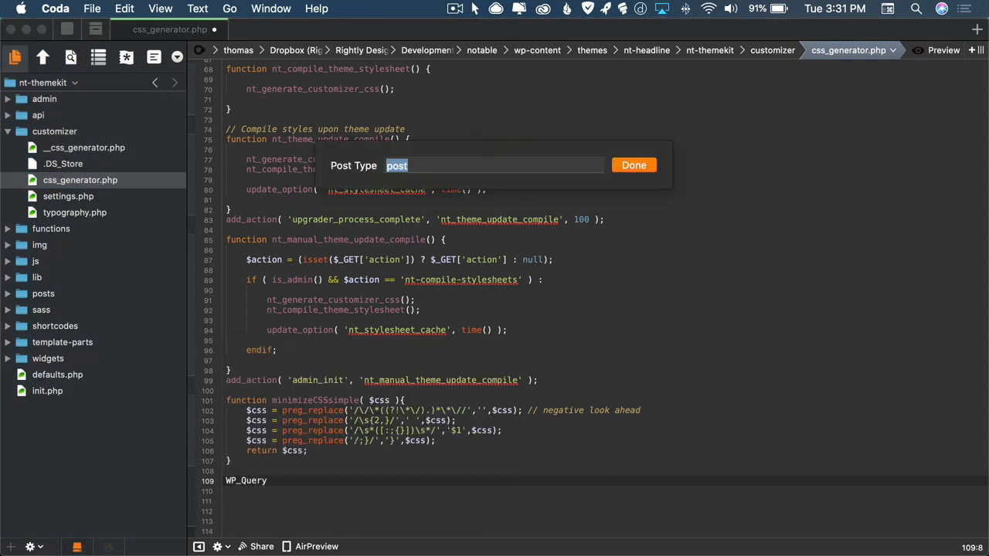
click(416, 165)
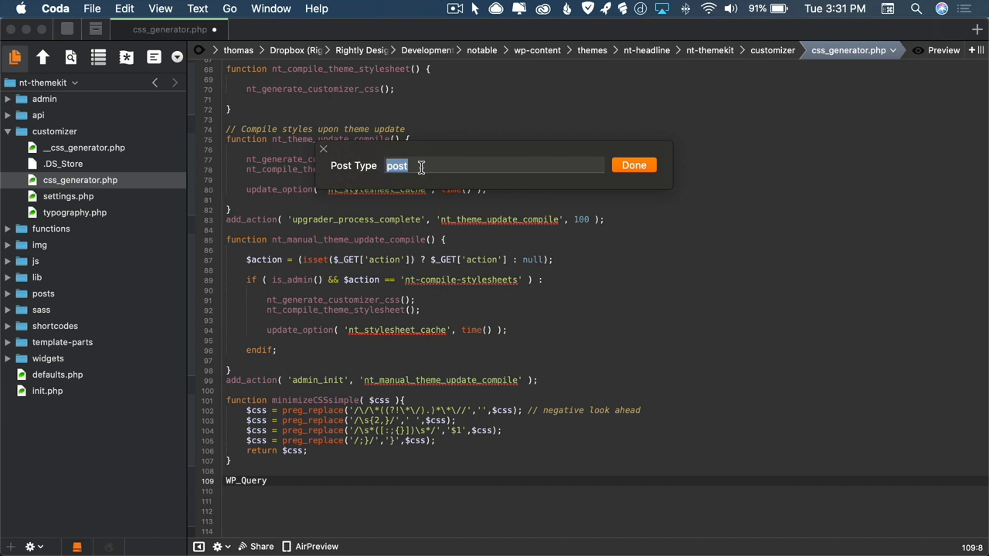
text(news)
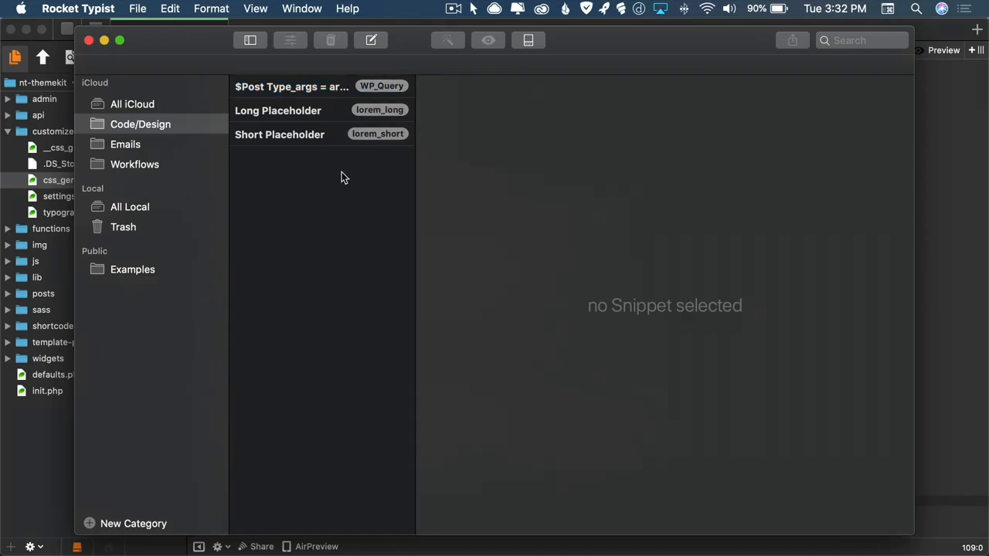
Close the snippet library, minimize Coda, and reopen the Snippet Editor from the menu bar.
click(278, 110)
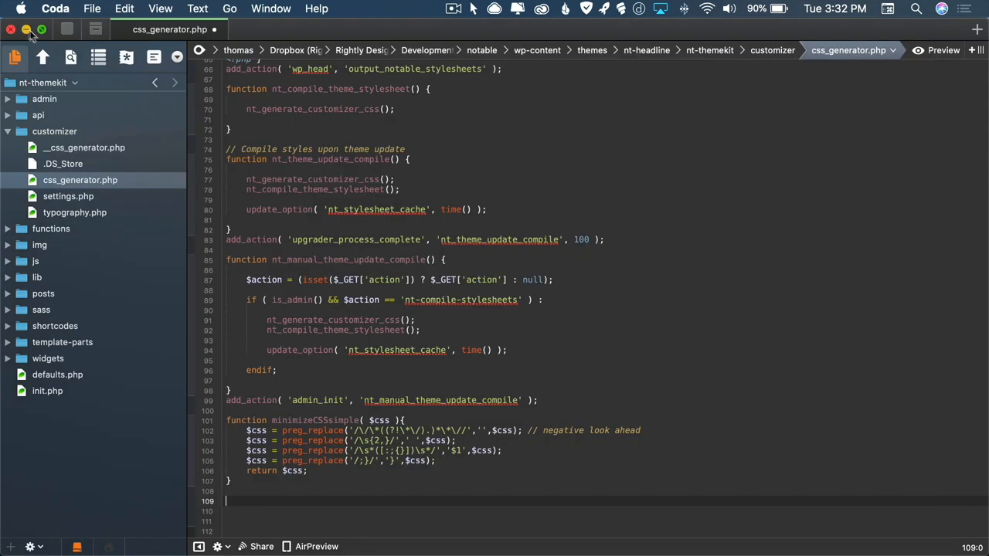
click(12, 30)
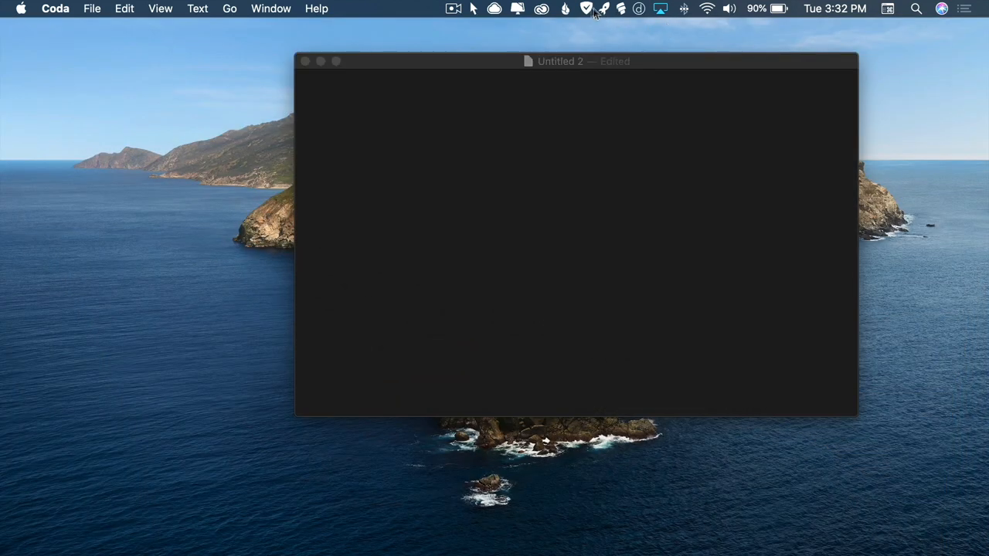
click(620, 9)
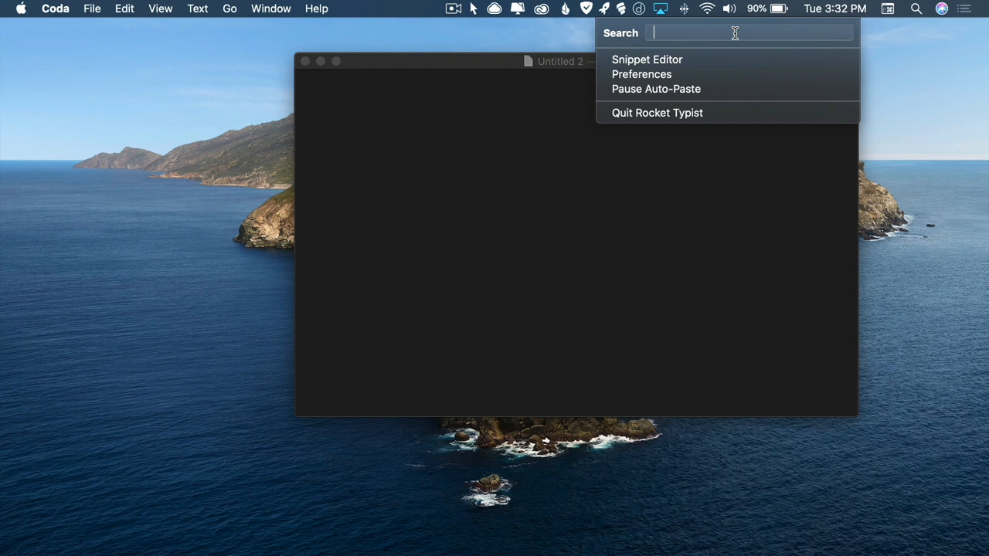
click(646, 59)
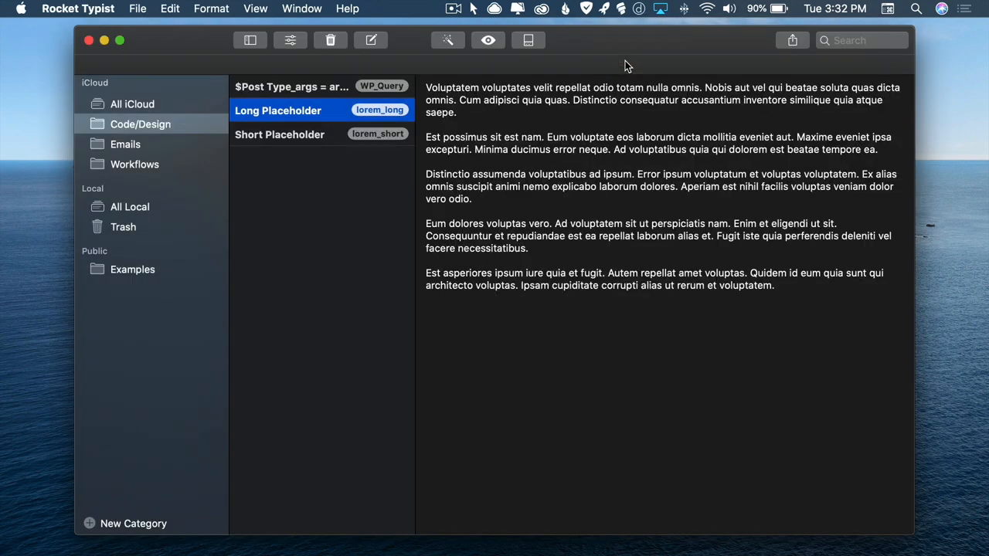
Review the WP_Query snippet's name and abbreviation in its info popover.
click(291, 87)
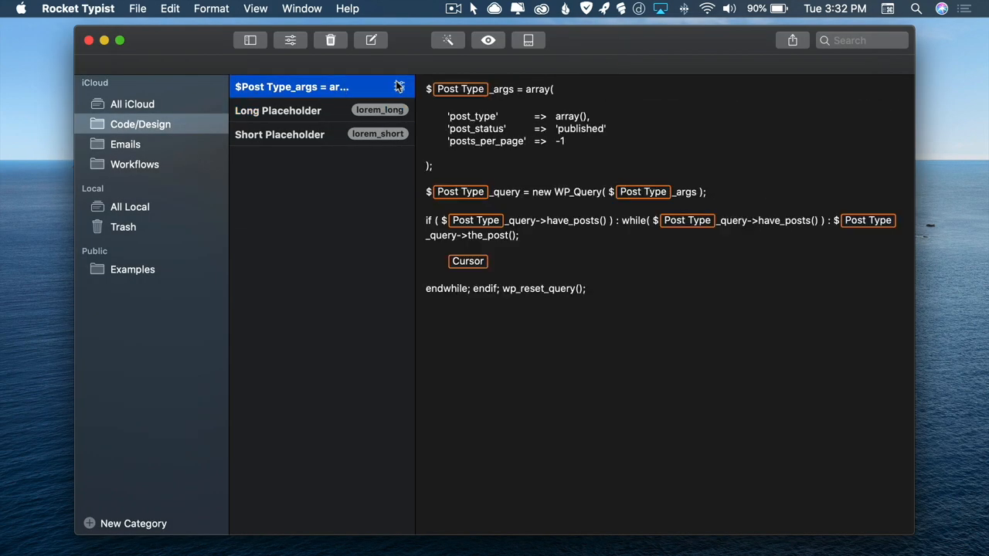
click(399, 87)
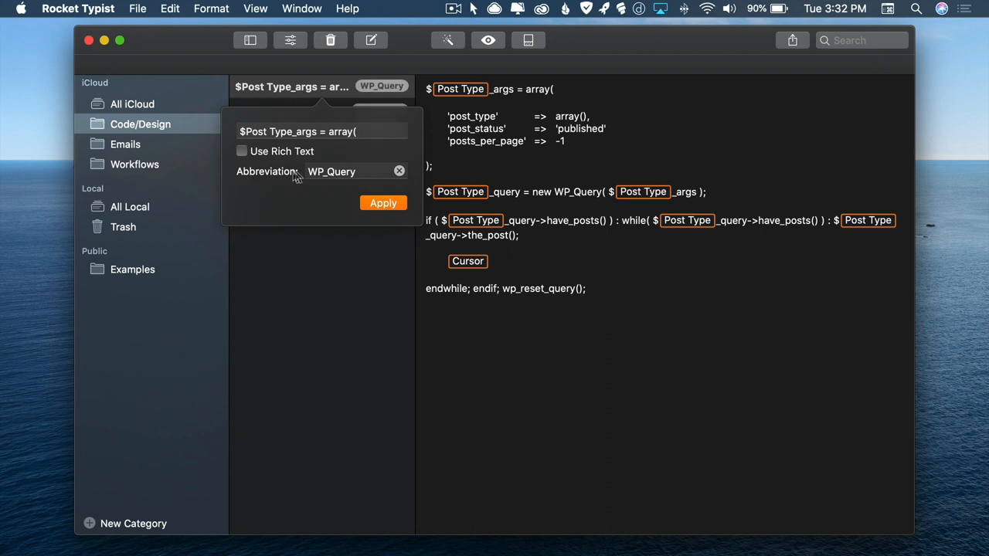
mouse_move(255, 179)
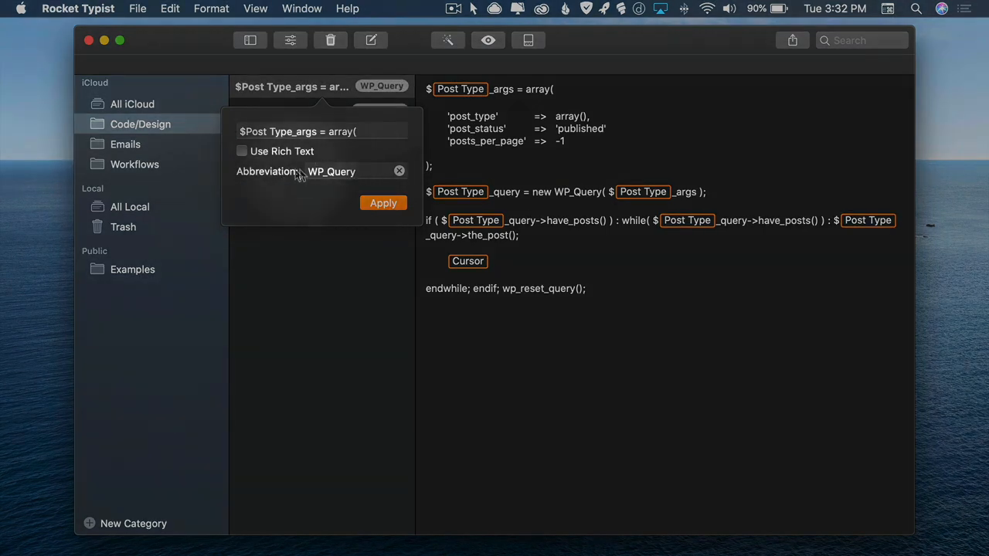
click(340, 171)
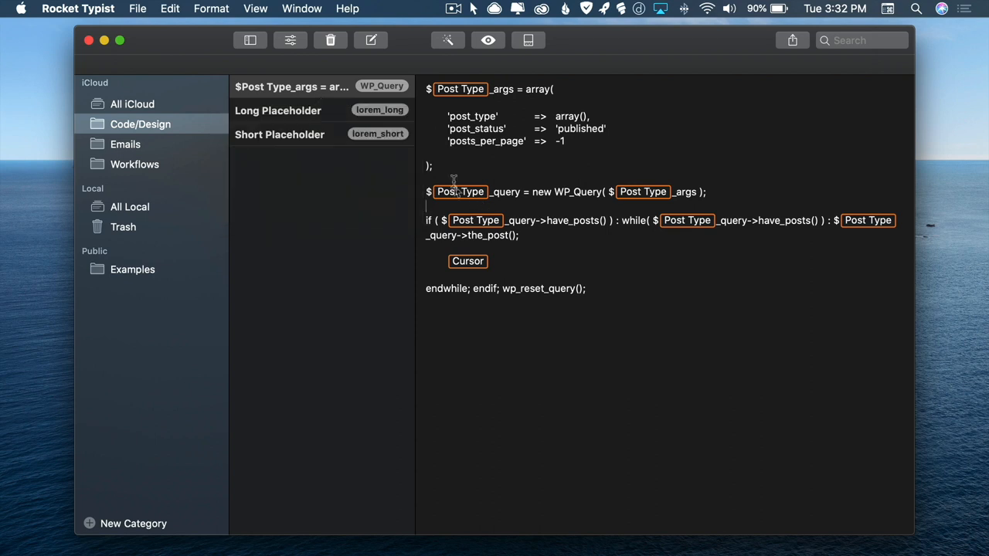
click(78, 9)
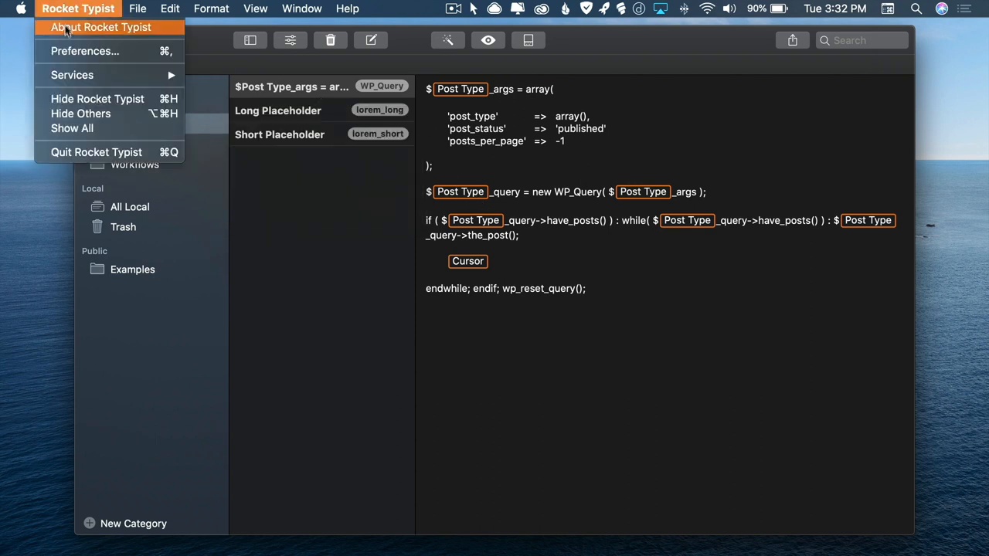
Check the Abbreviations tab in Rocket Typist Preferences, then close Preferences.
click(85, 50)
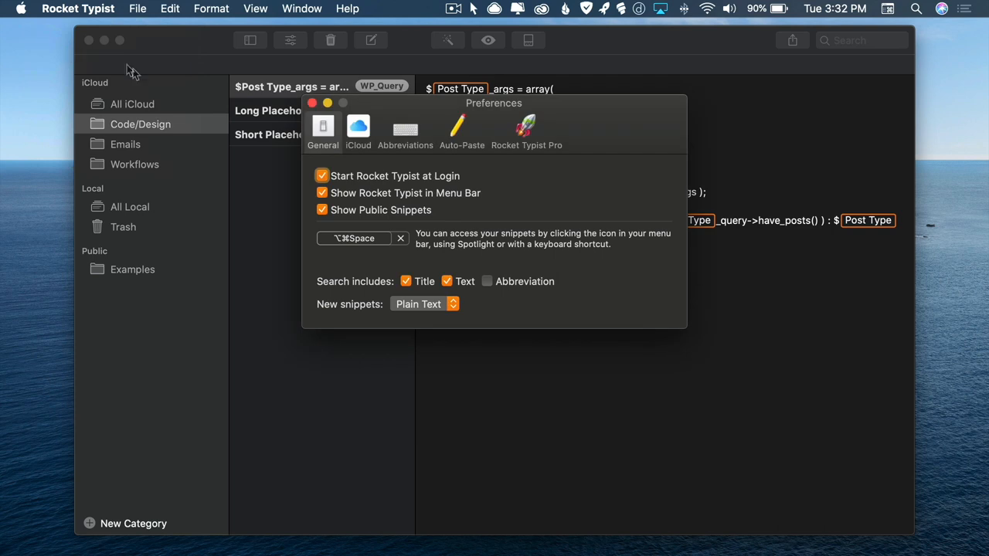
click(404, 127)
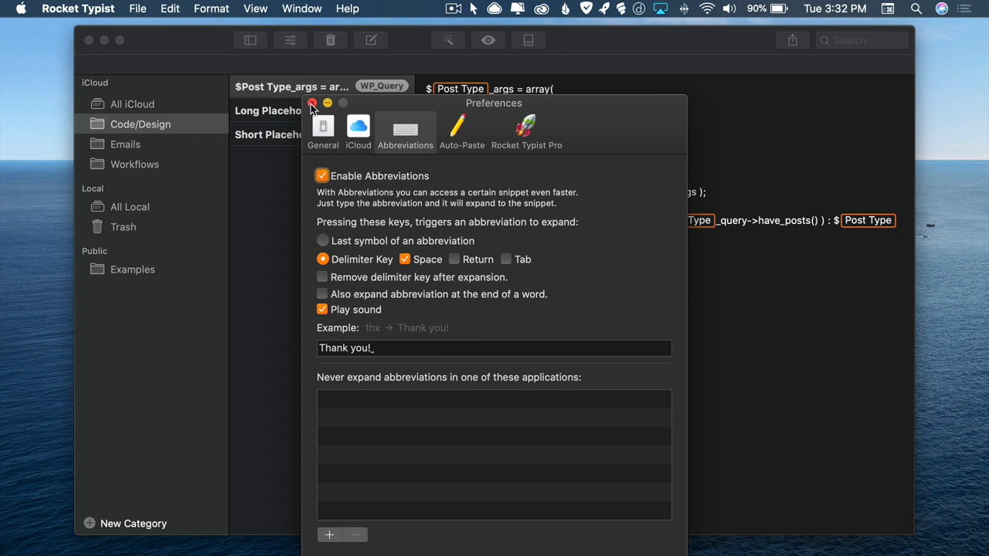
click(312, 103)
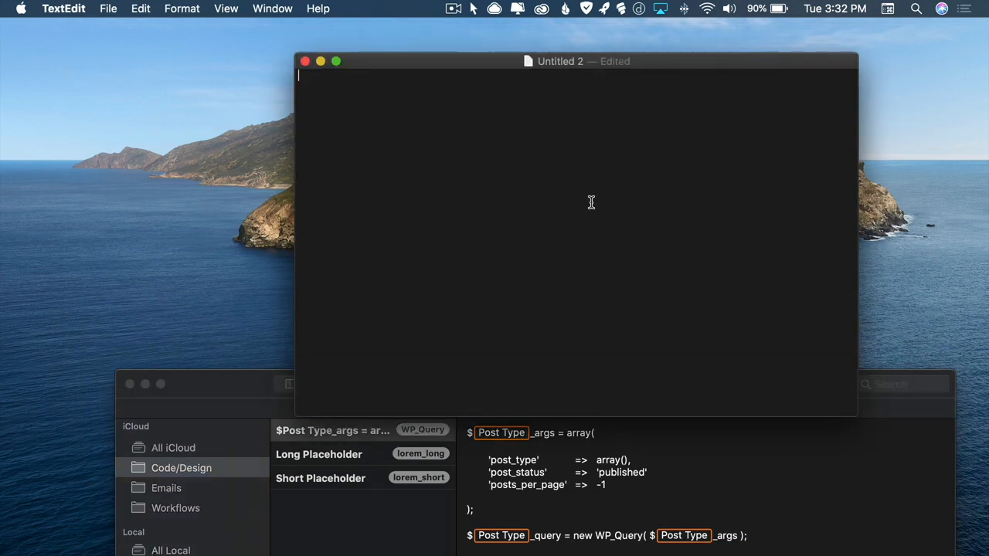
Expand WP_Query for articles, then type lorem_long to fill long placeholder paragraphs.
text(WP_Query)
text(post)
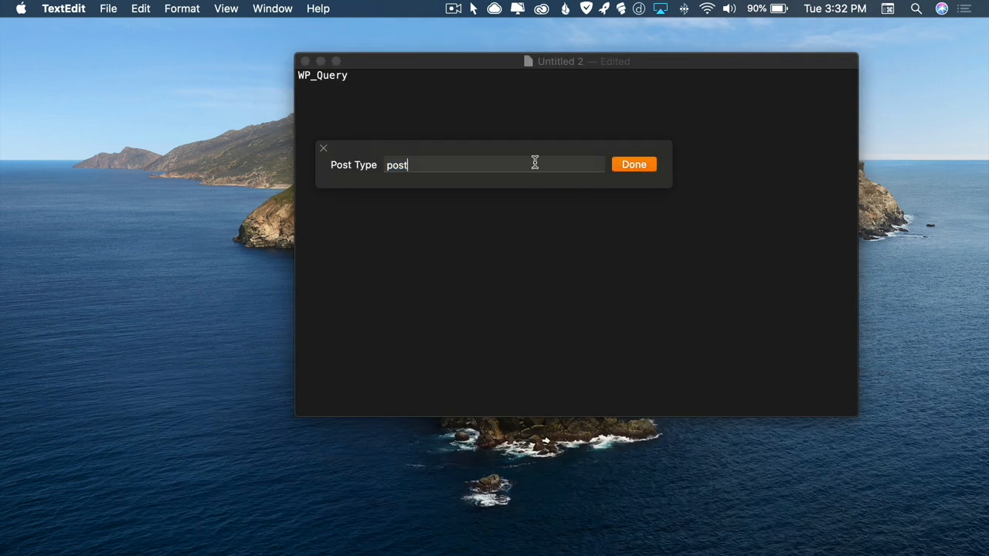
click(633, 163)
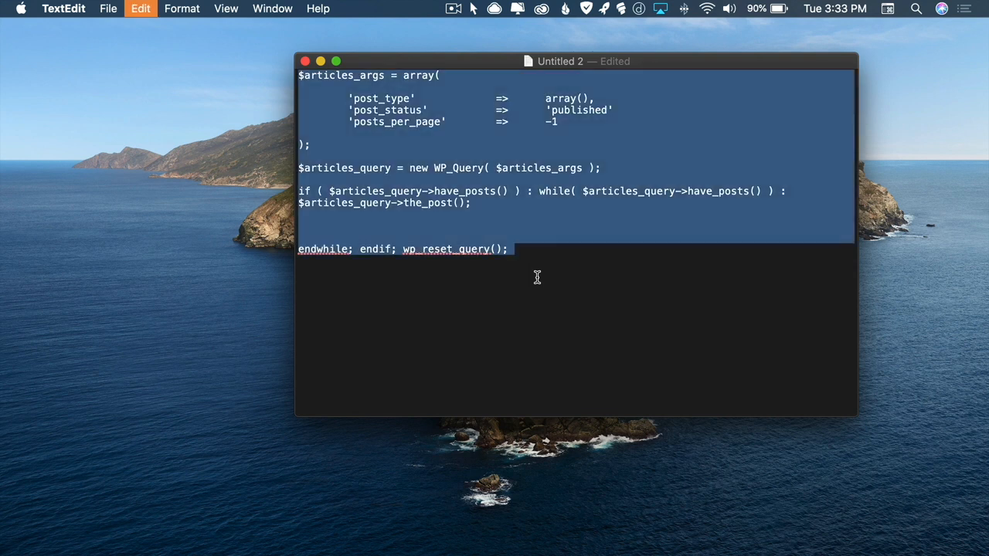
text(lore)
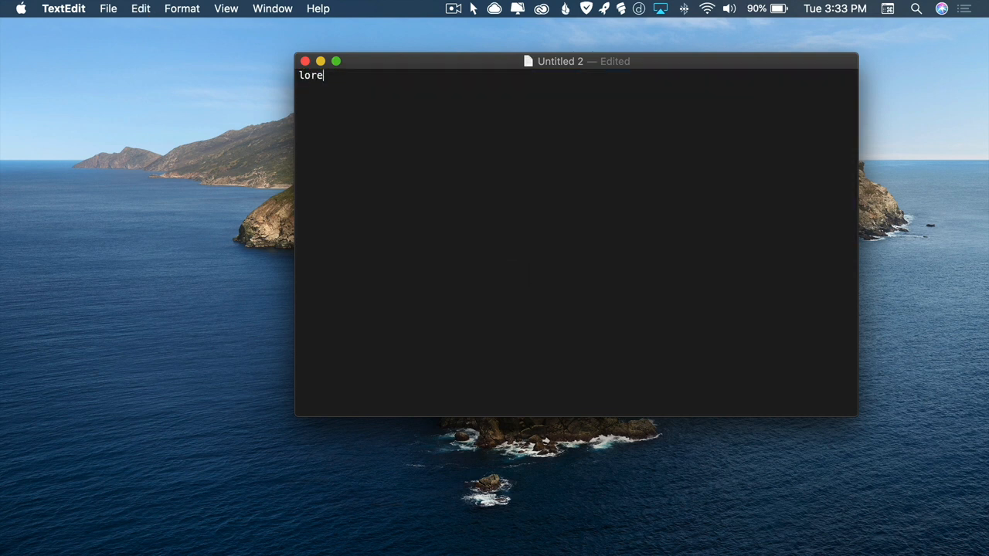
text(m_long)
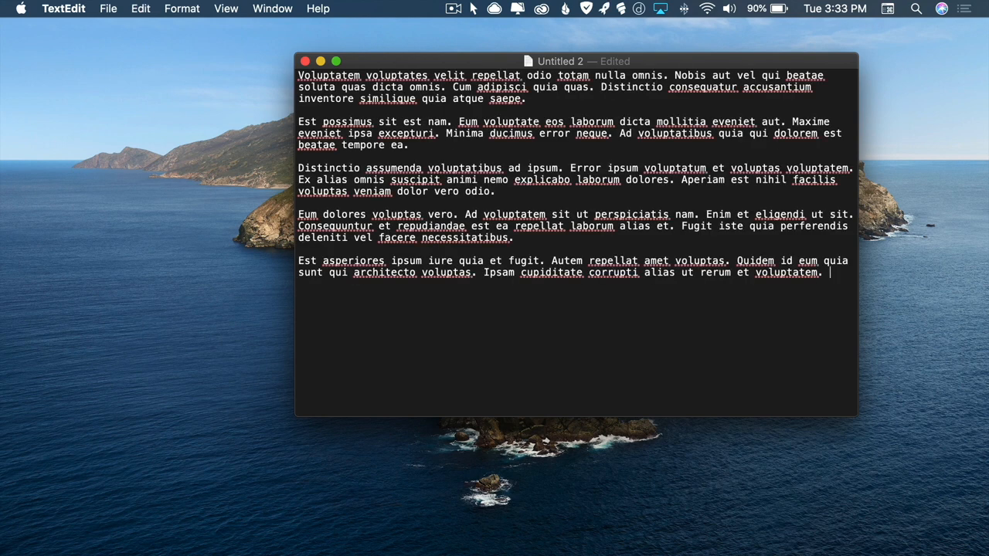
key(cmd+a)
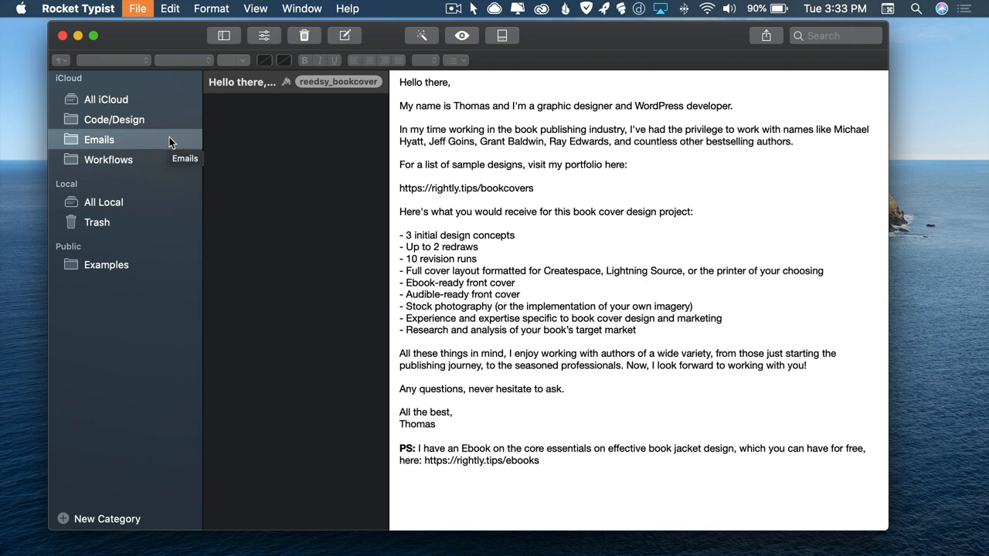
mouse_move(178, 155)
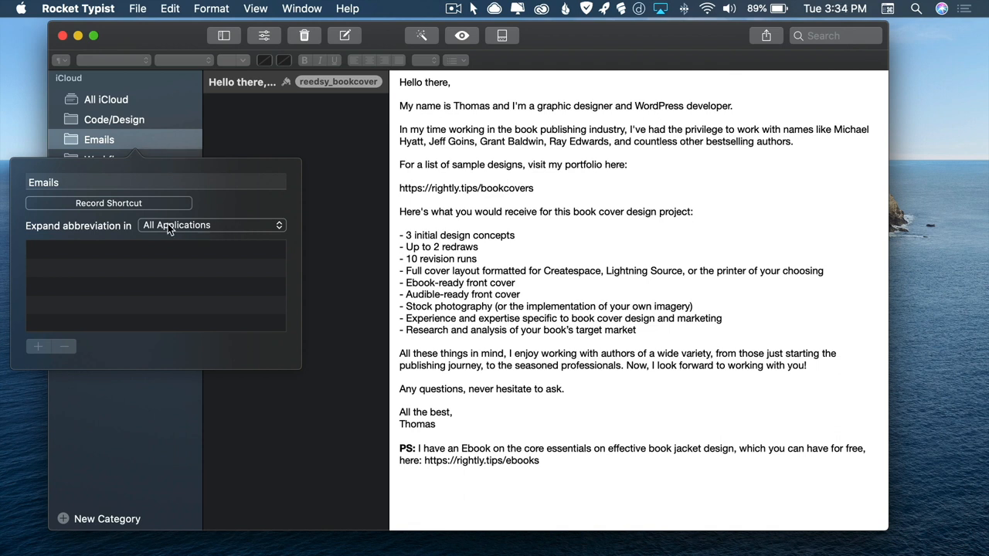
mouse_move(224, 229)
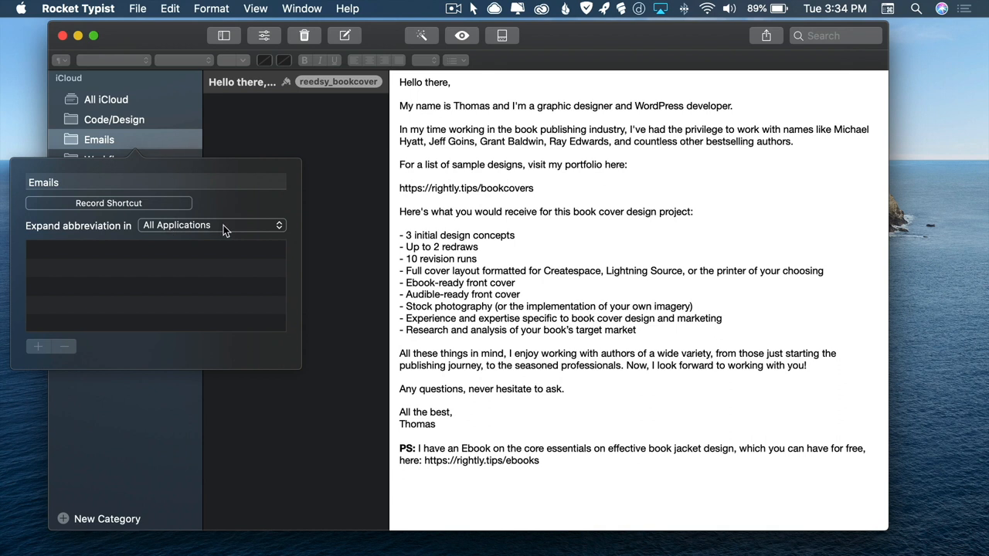
mouse_move(64, 135)
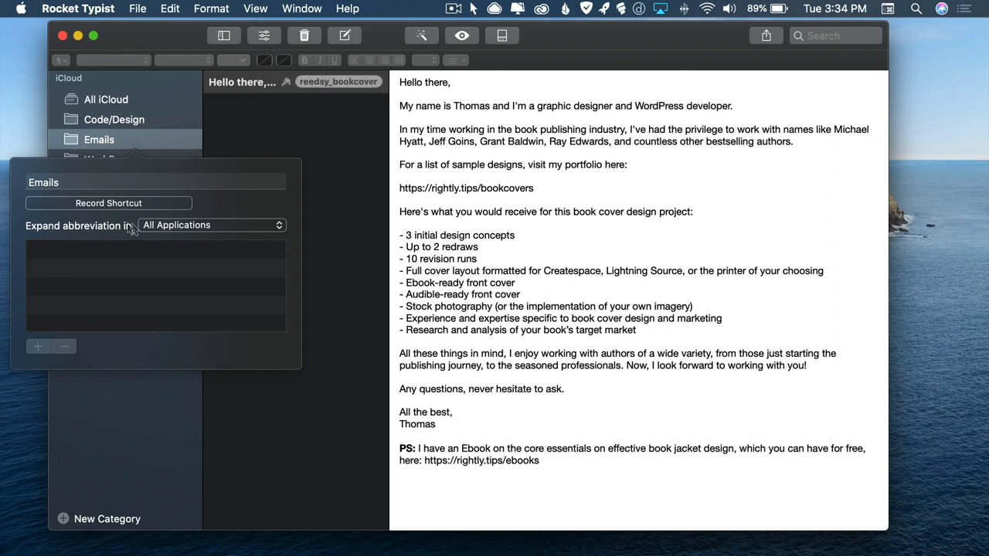
mouse_move(202, 232)
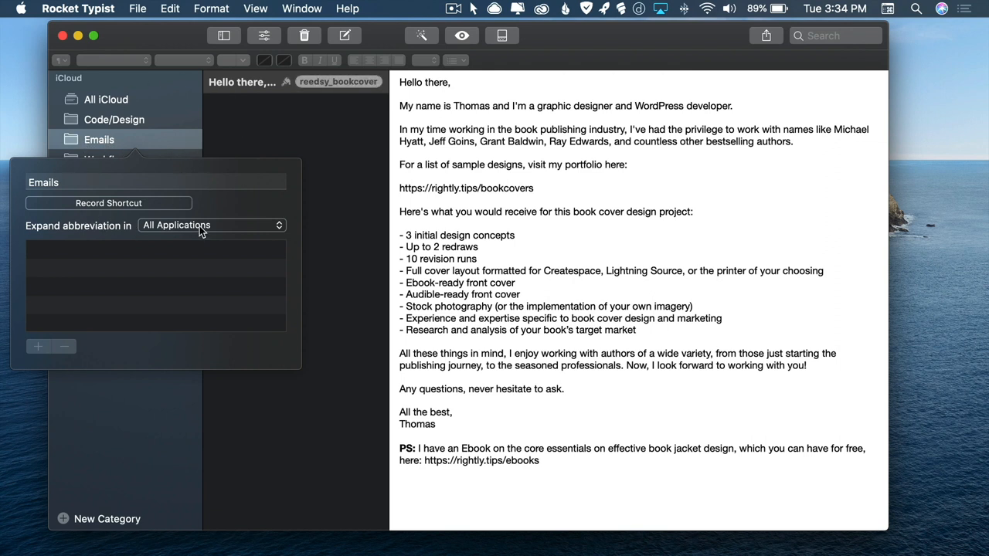
click(209, 224)
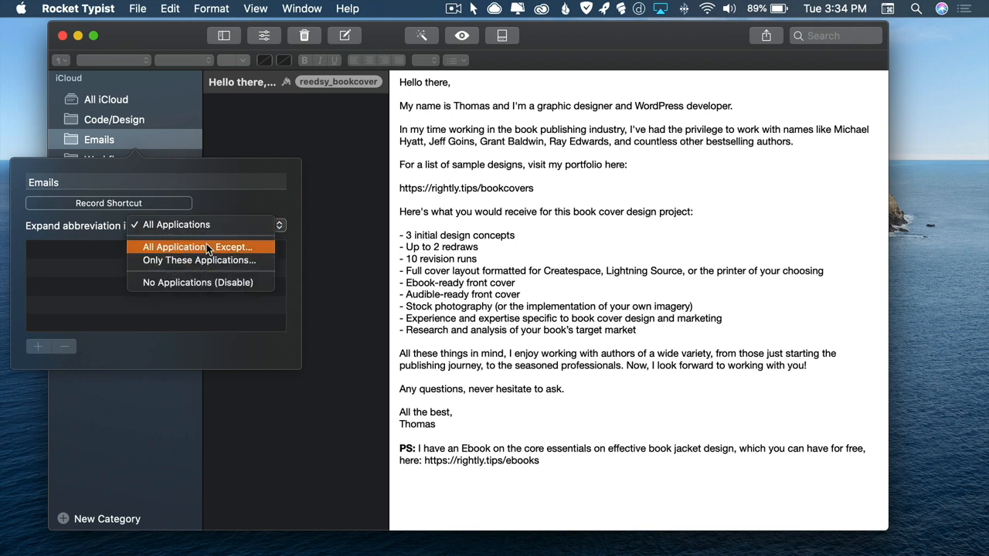
click(209, 225)
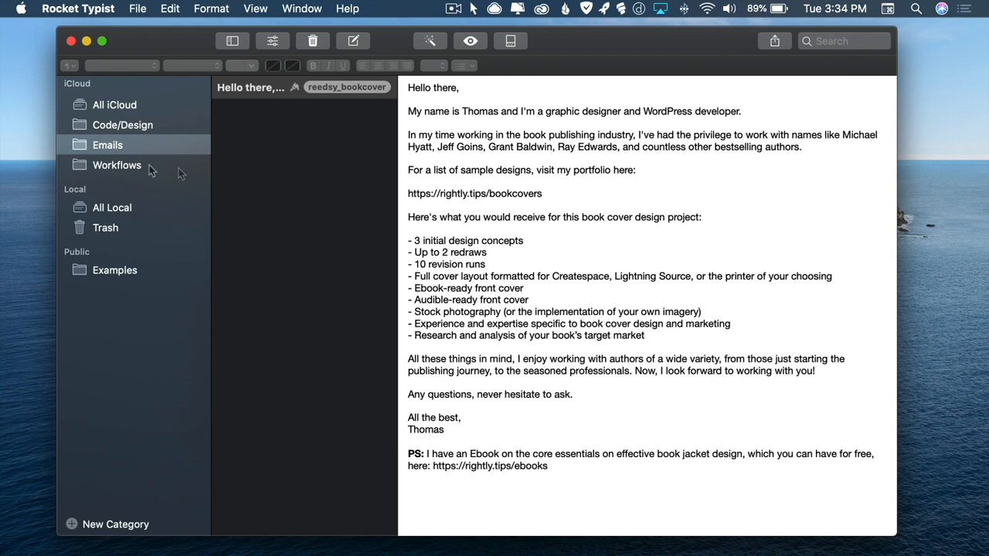
Select the WP_Query snippet under Code/Design and list its Text Field and Dropdown-Menu macros.
click(122, 124)
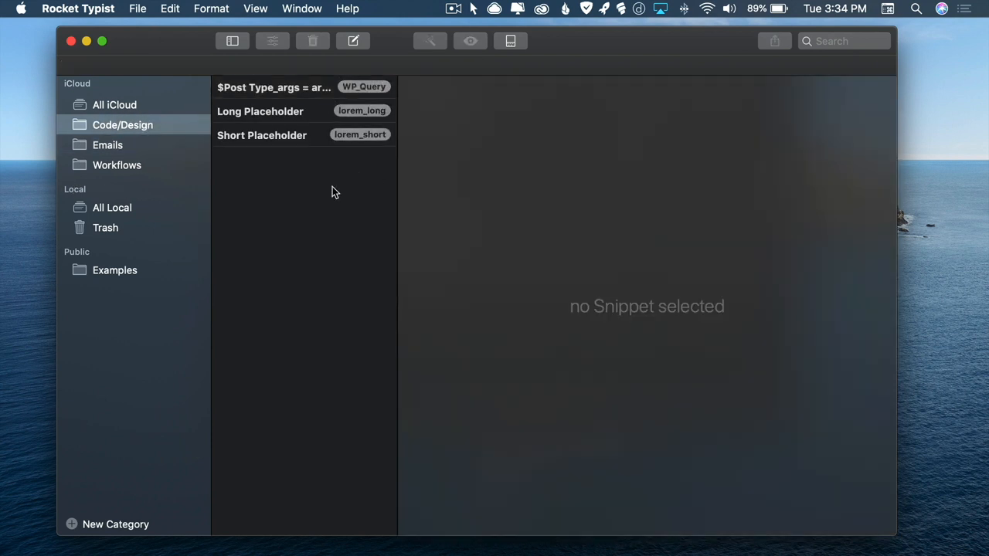
mouse_move(292, 221)
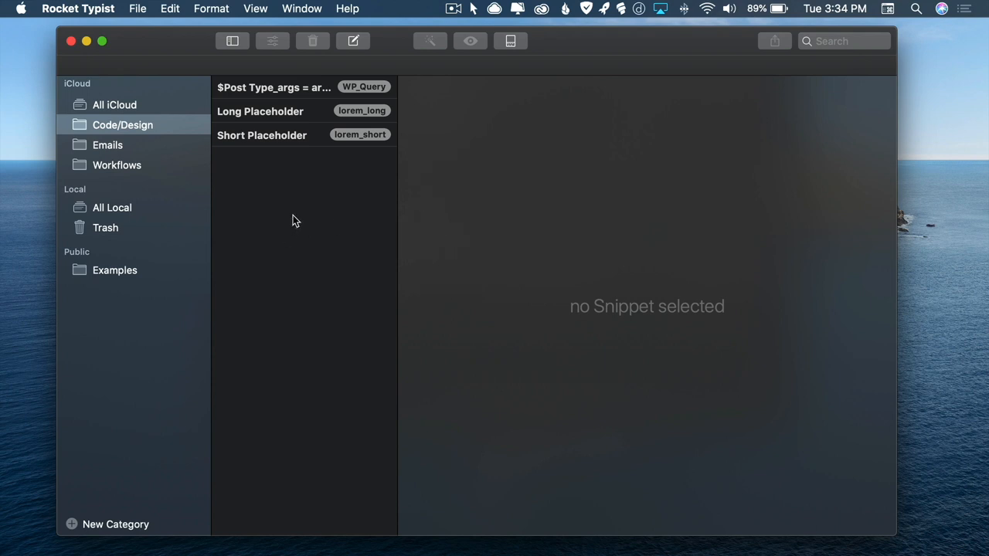
mouse_move(431, 114)
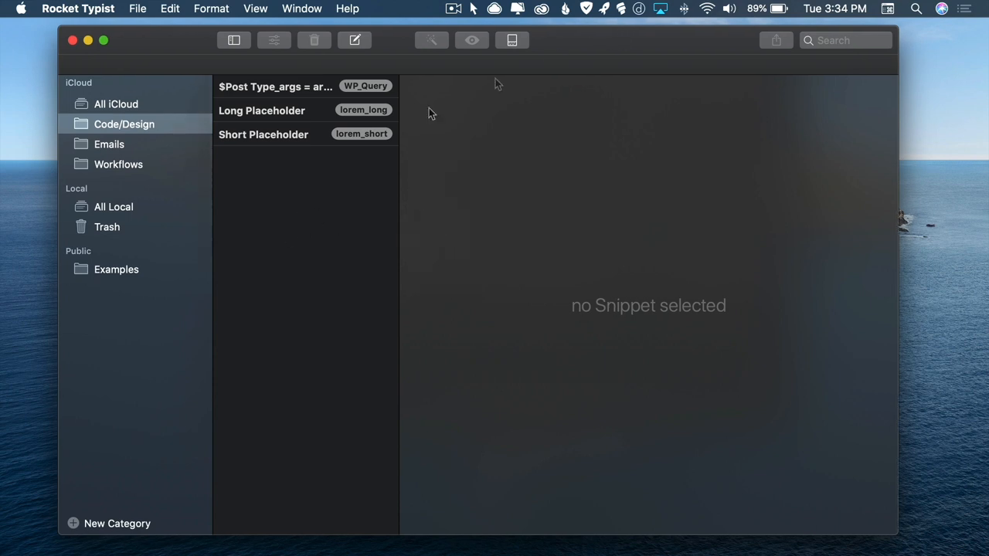
click(275, 86)
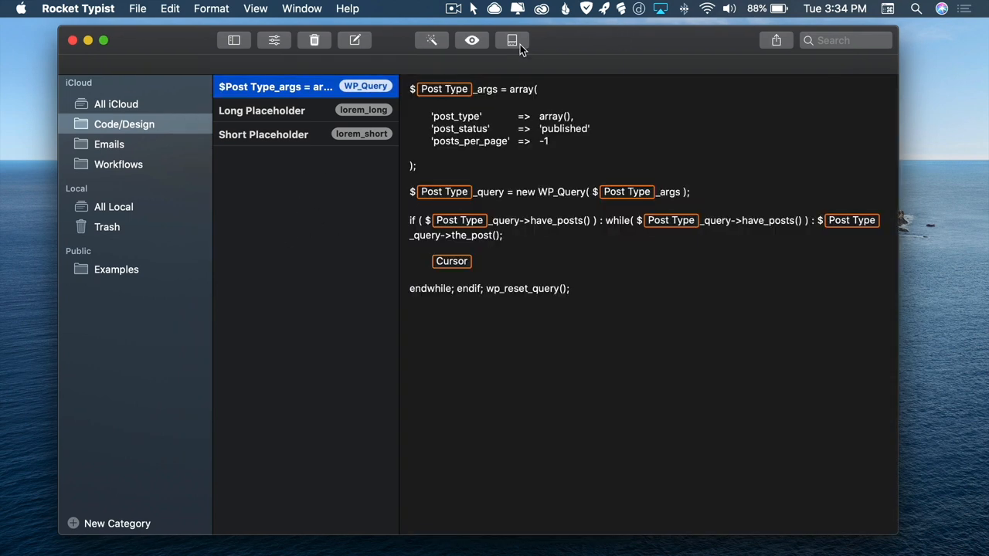
mouse_move(512, 40)
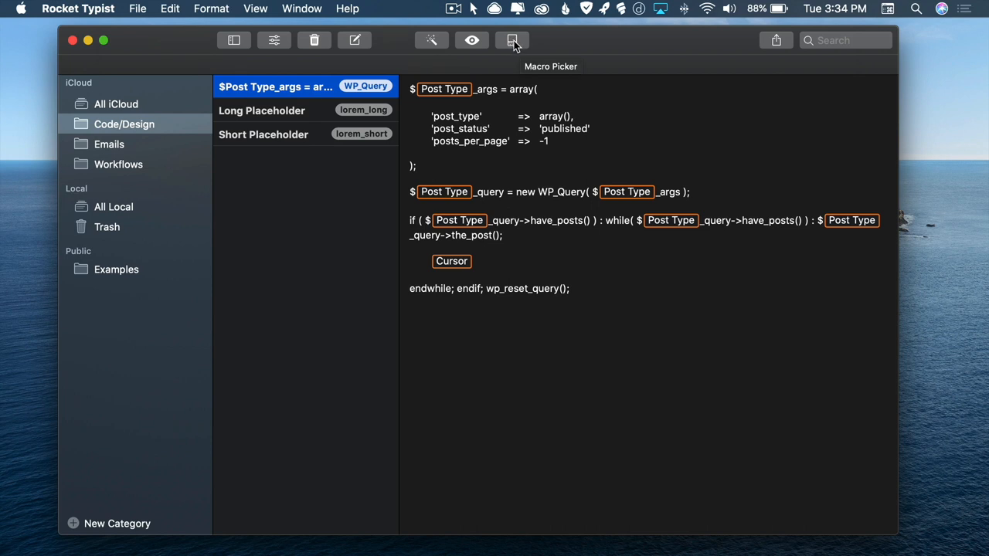
mouse_move(678, 288)
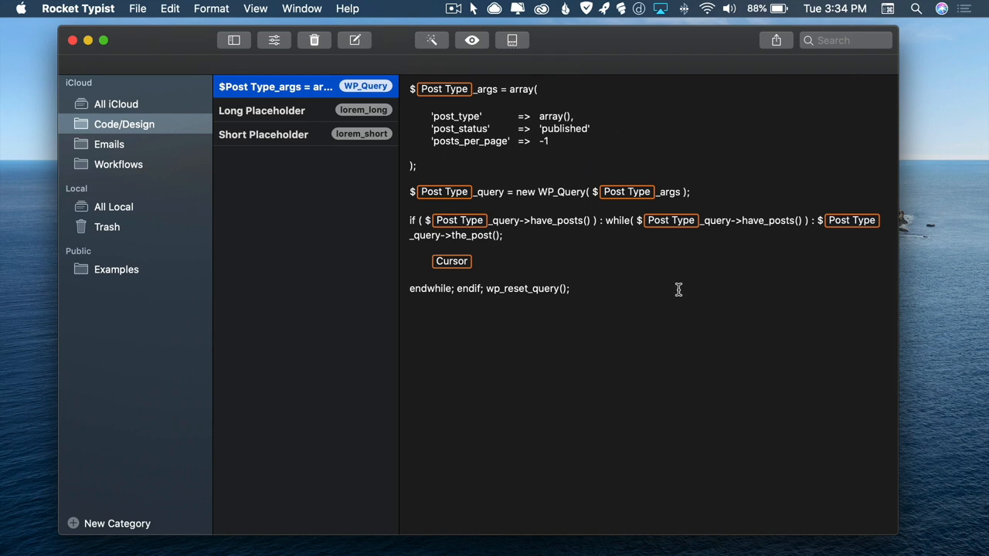
mouse_move(570, 275)
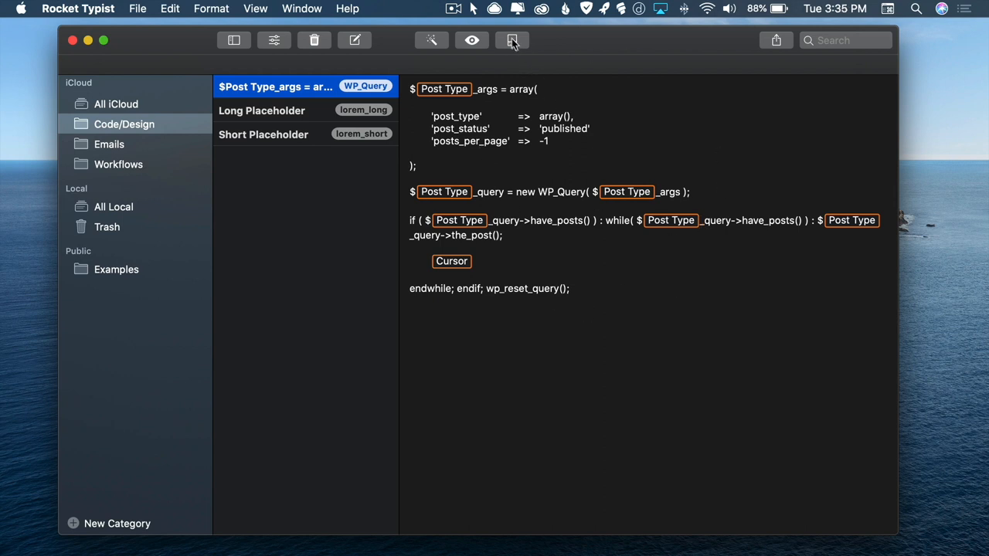
click(512, 40)
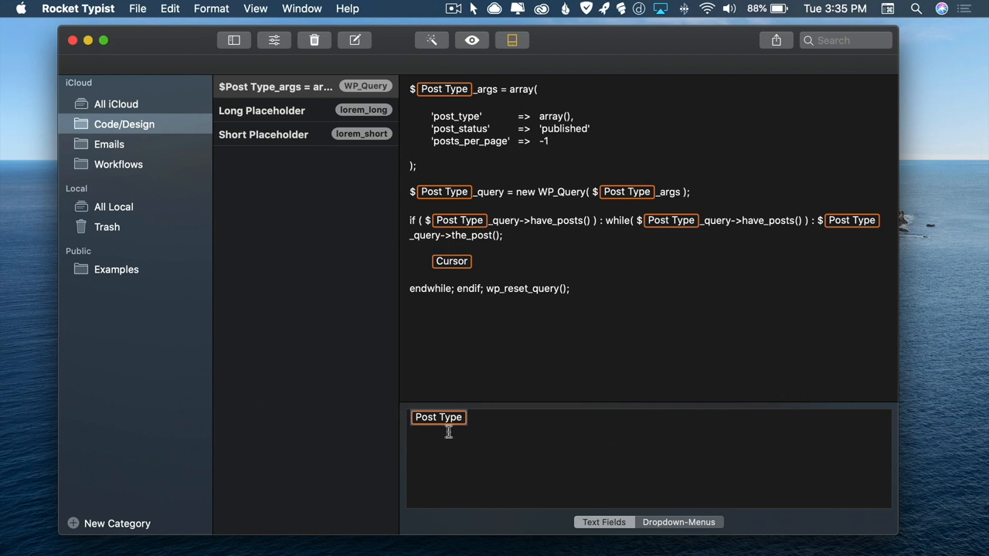
mouse_move(613, 439)
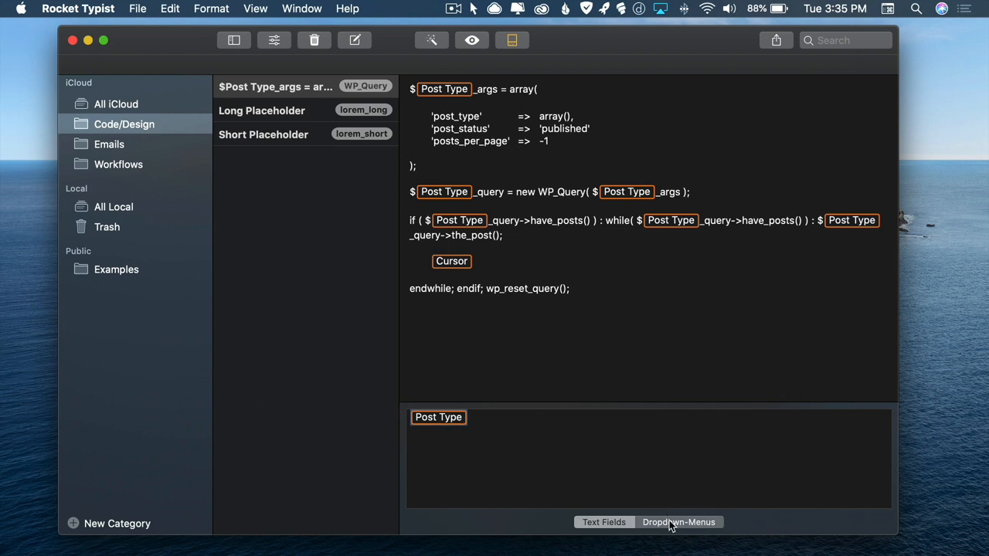
click(604, 522)
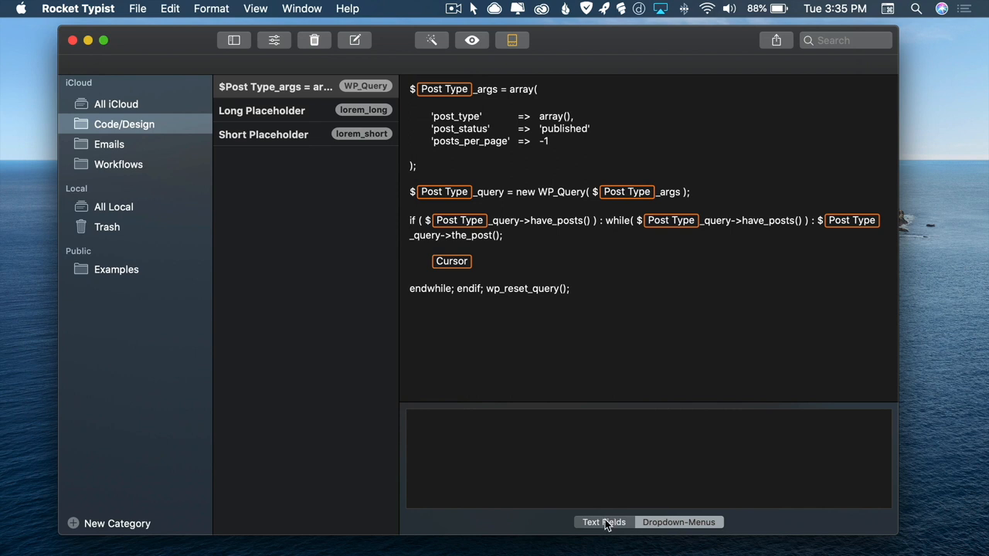
mouse_move(633, 508)
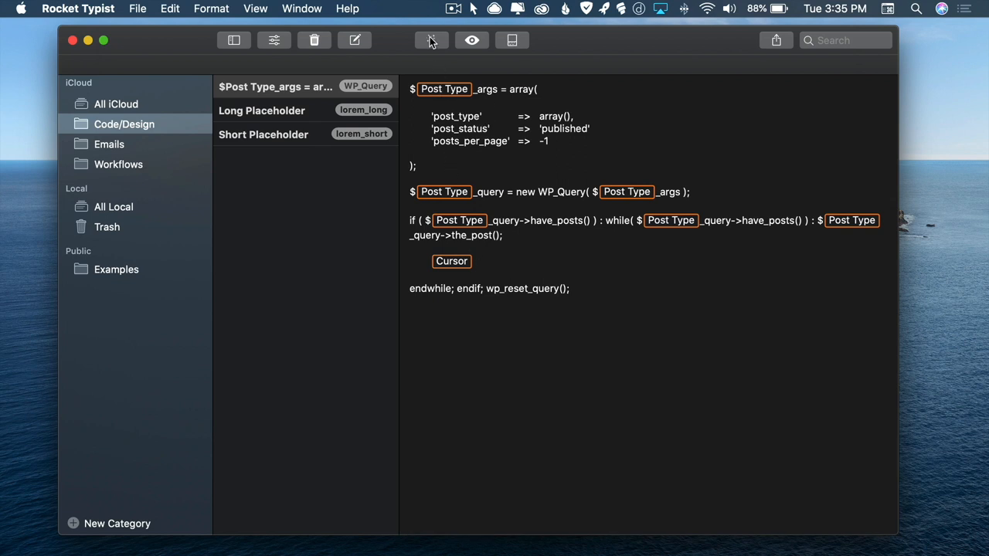
click(432, 40)
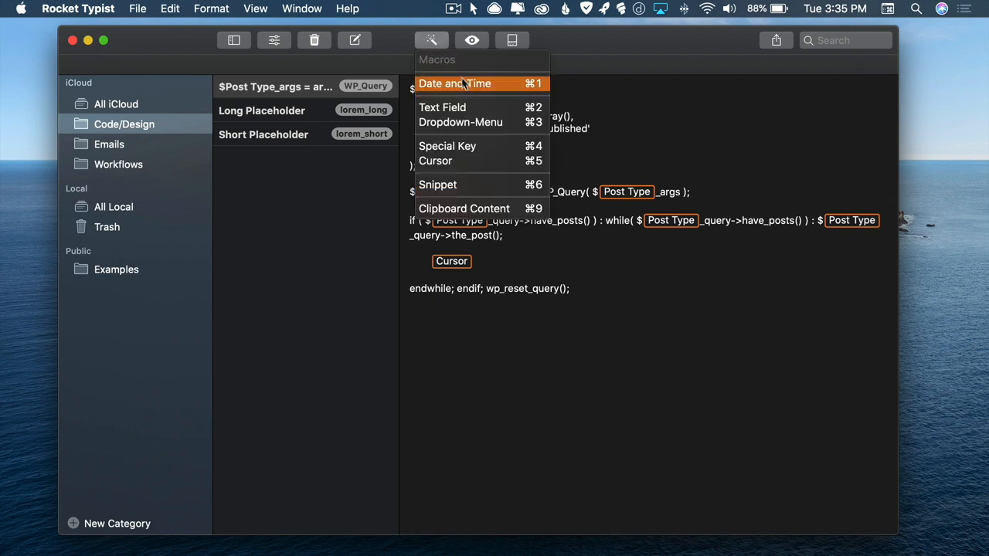
mouse_move(460, 122)
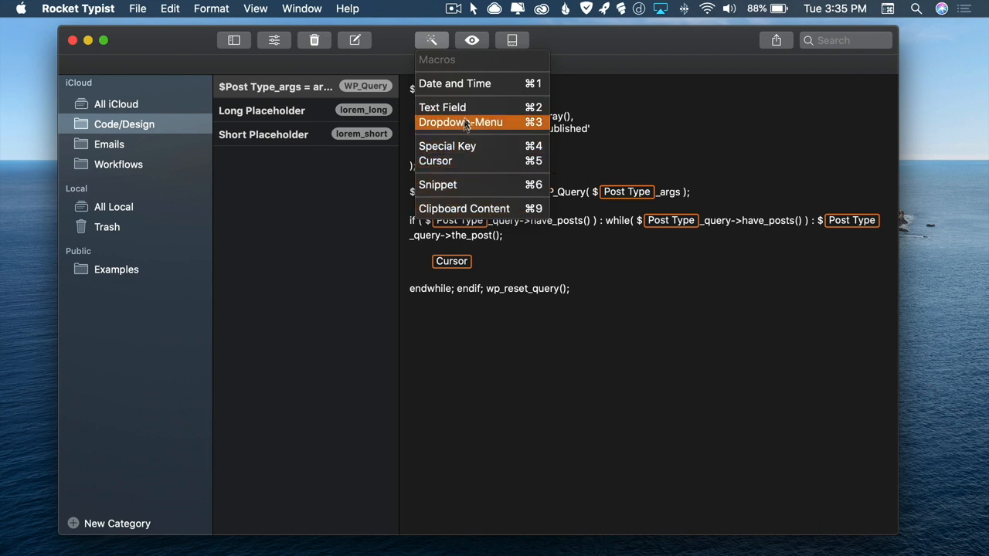
mouse_move(482, 208)
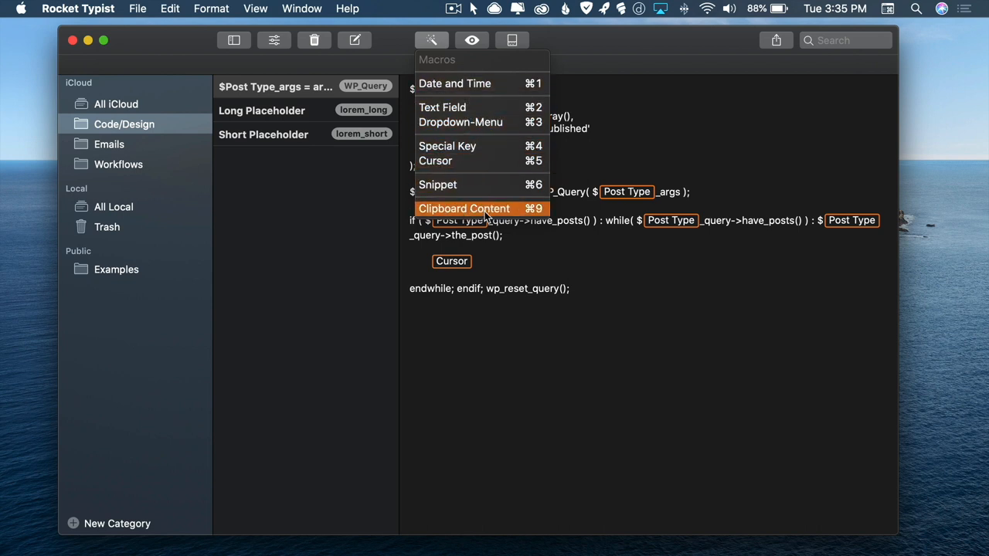
mouse_move(463, 209)
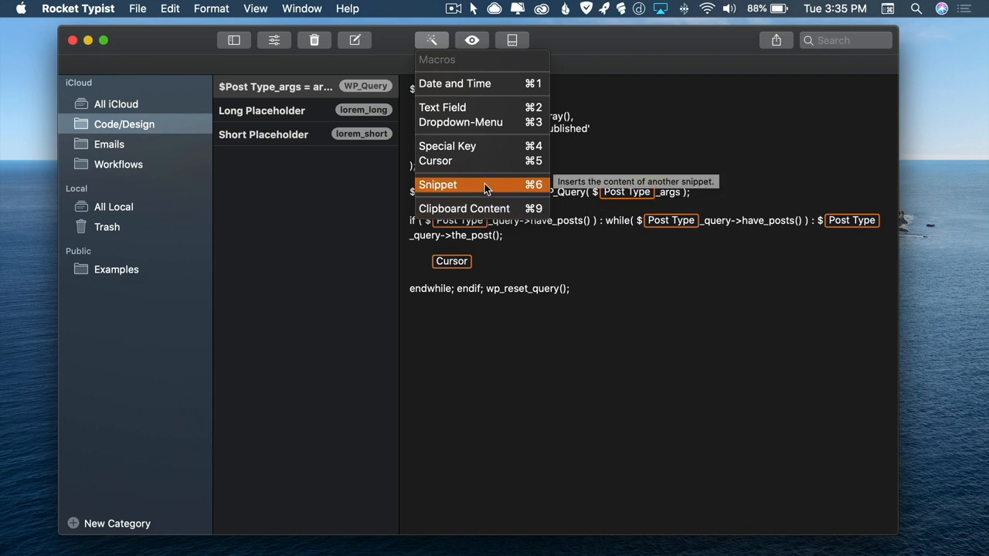
mouse_move(498, 190)
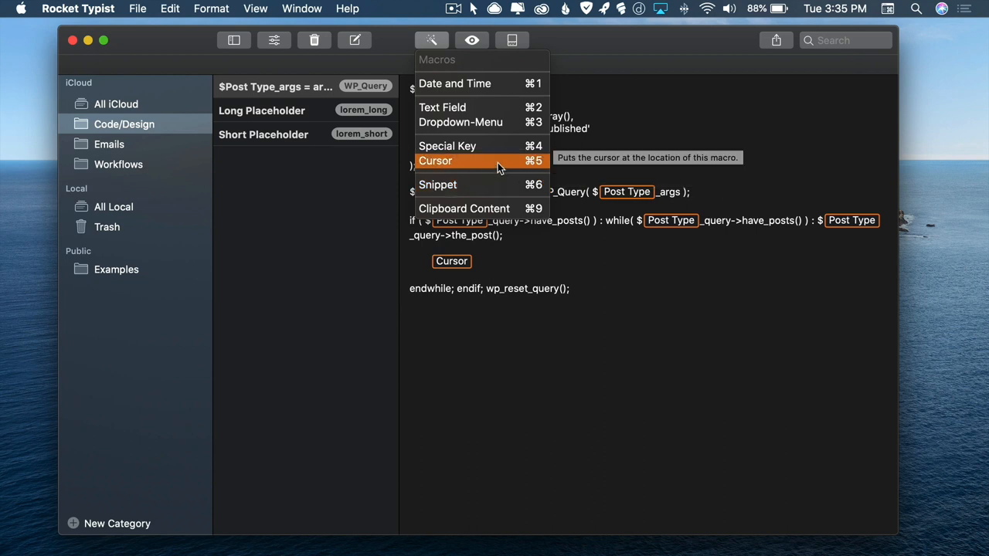
mouse_move(498, 122)
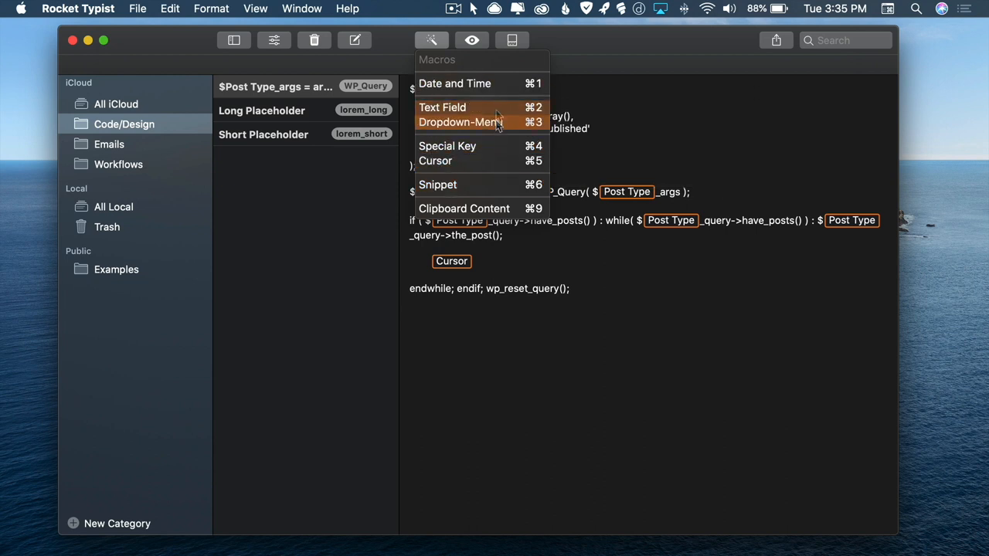
mouse_move(447, 146)
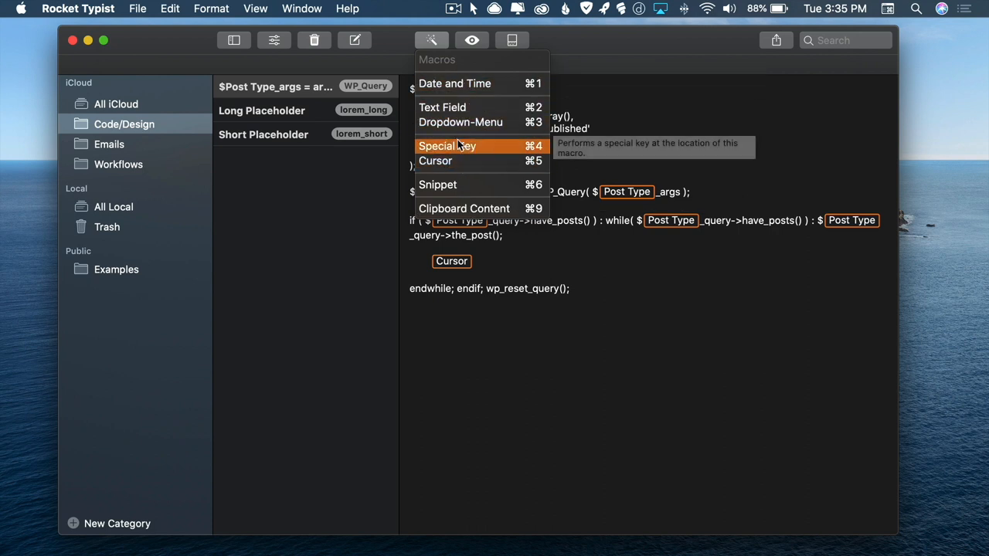
mouse_move(494, 304)
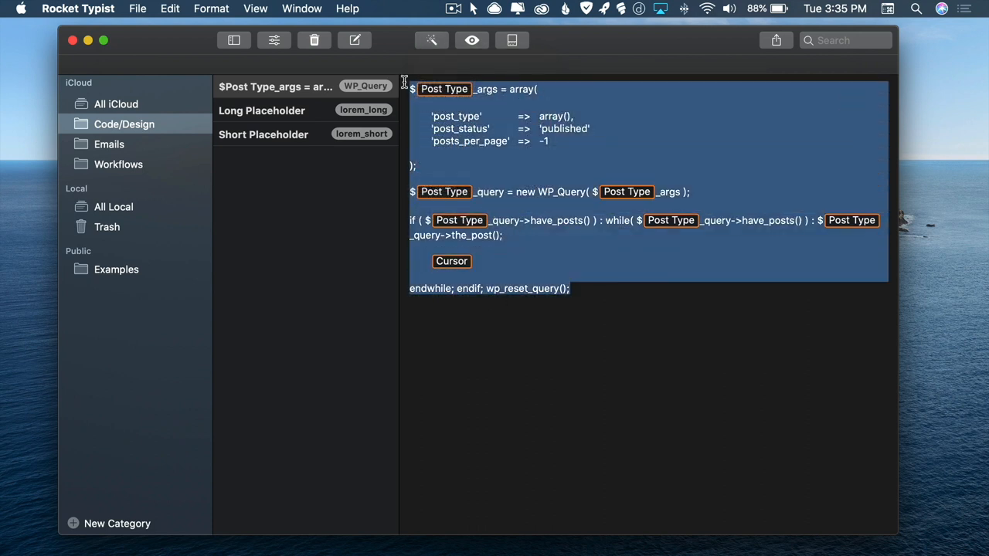
Click into the TextEdit document and type 'jlkjdskljfa'.
click(478, 261)
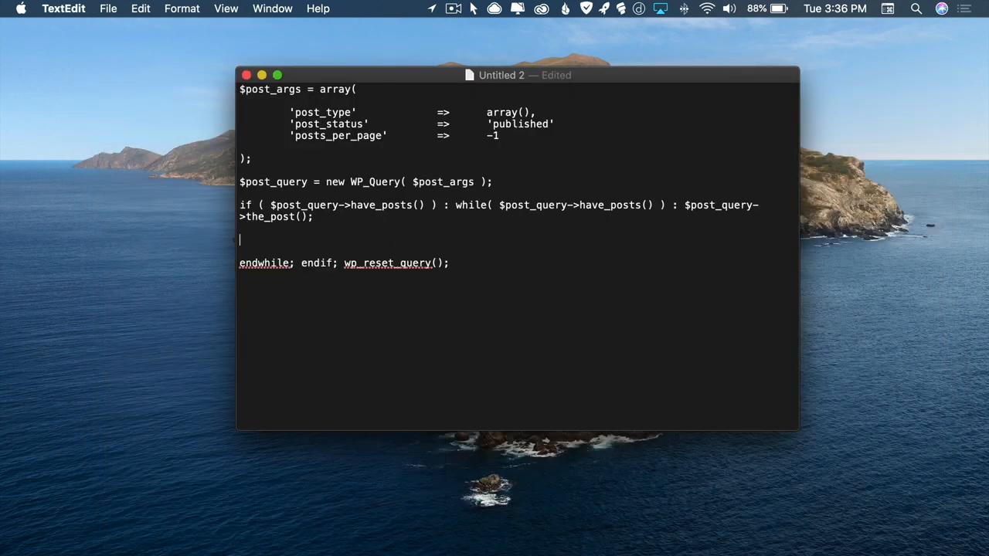
text(jlkjdskljfa)
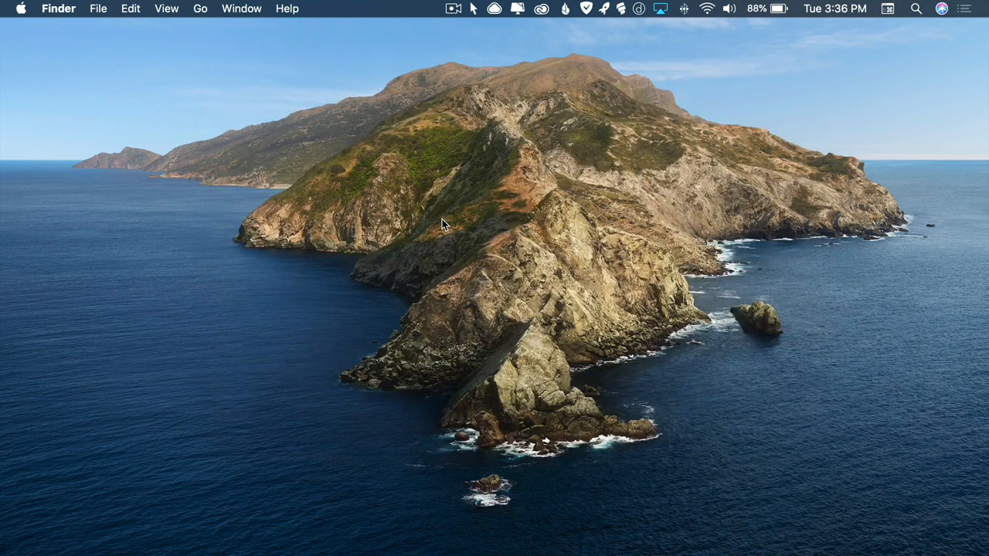
mouse_move(550, 126)
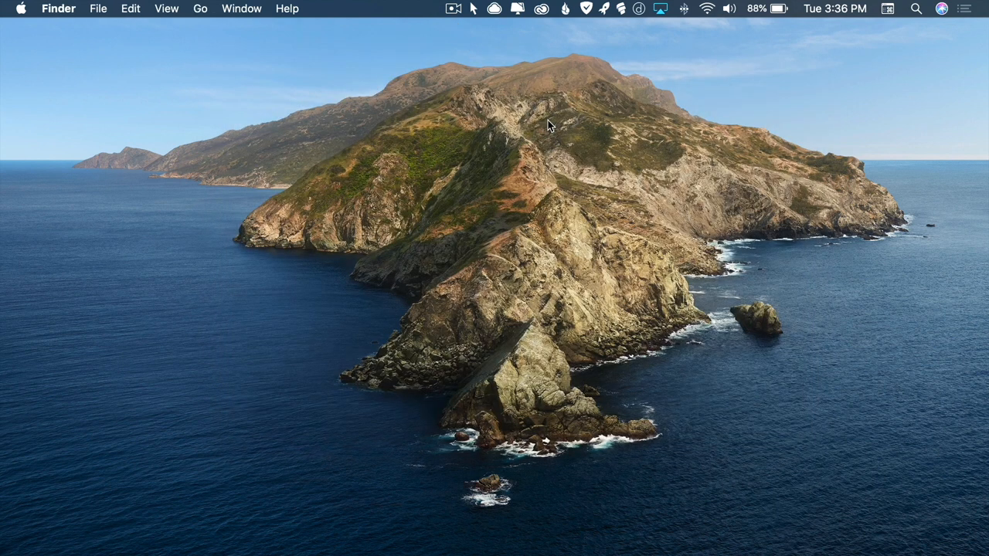